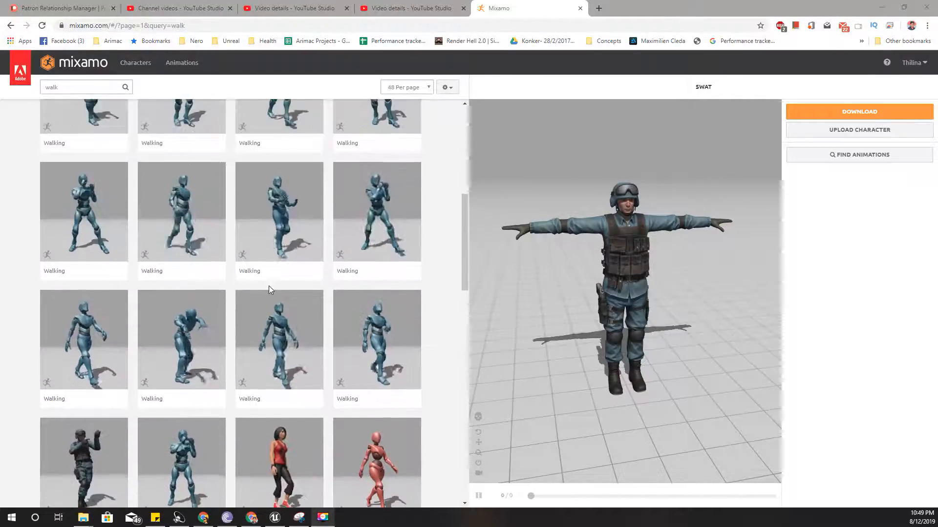
- Apply a Walking animation to the SWAT soldier with In Place ticked
scroll(down, 3)
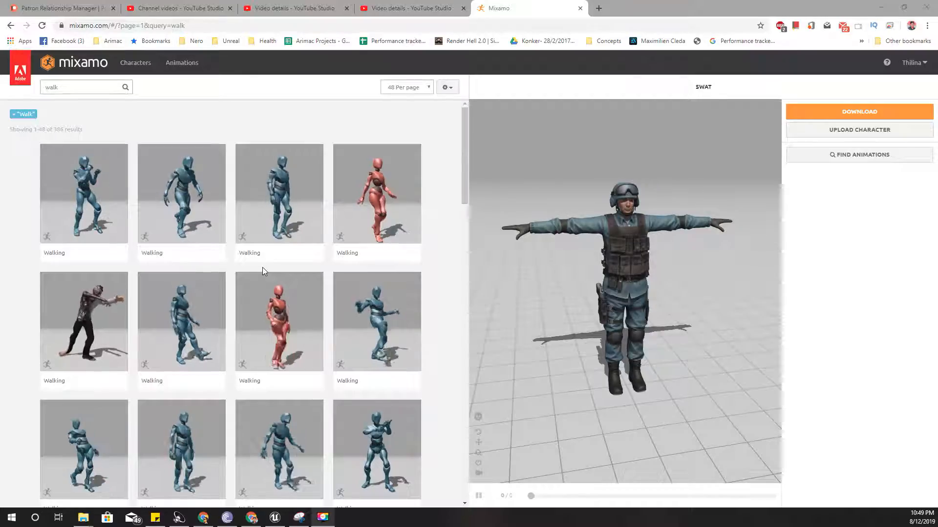
scroll(down, 3)
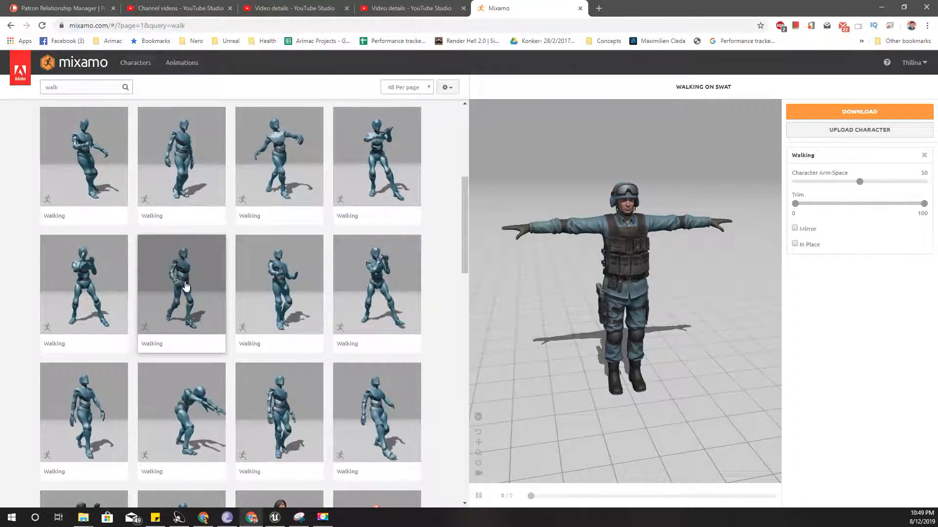
click(181, 284)
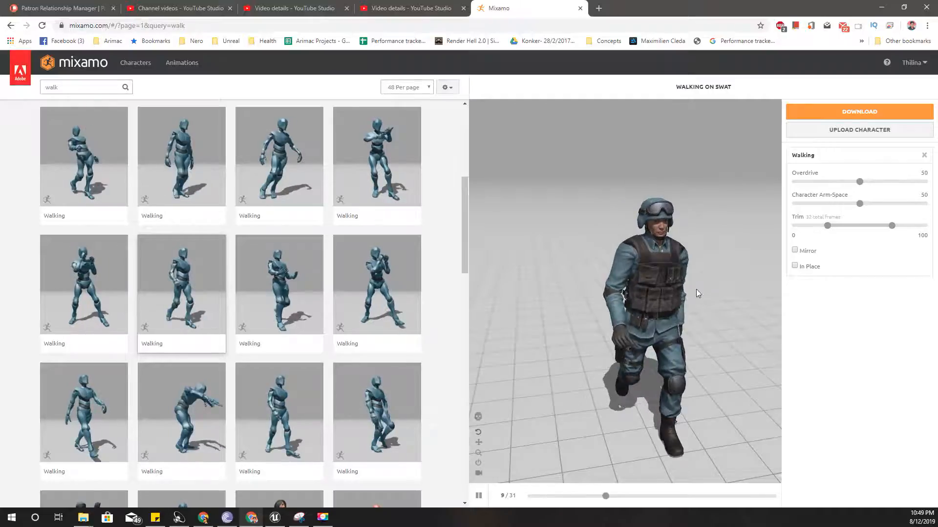
click(794, 266)
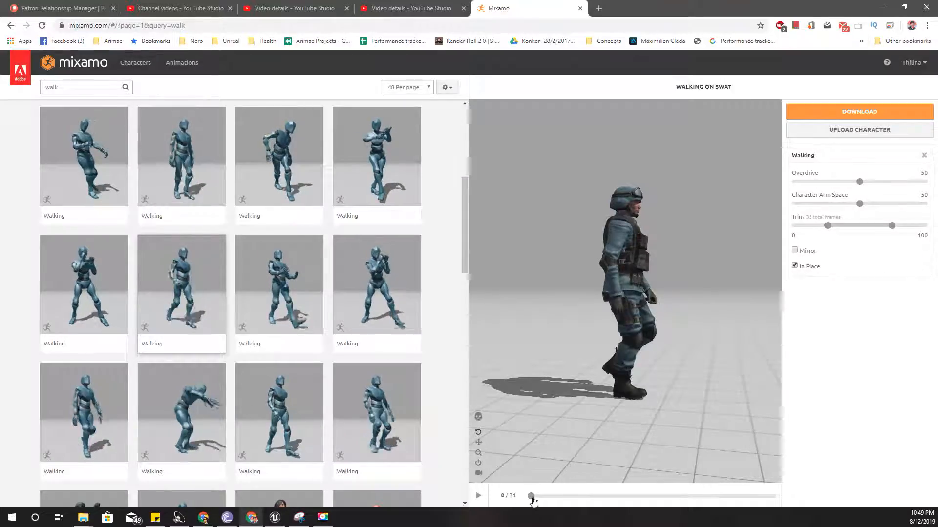
- Scrub through the walk preview timeline and open its download settings
drag(531, 496, 584, 496)
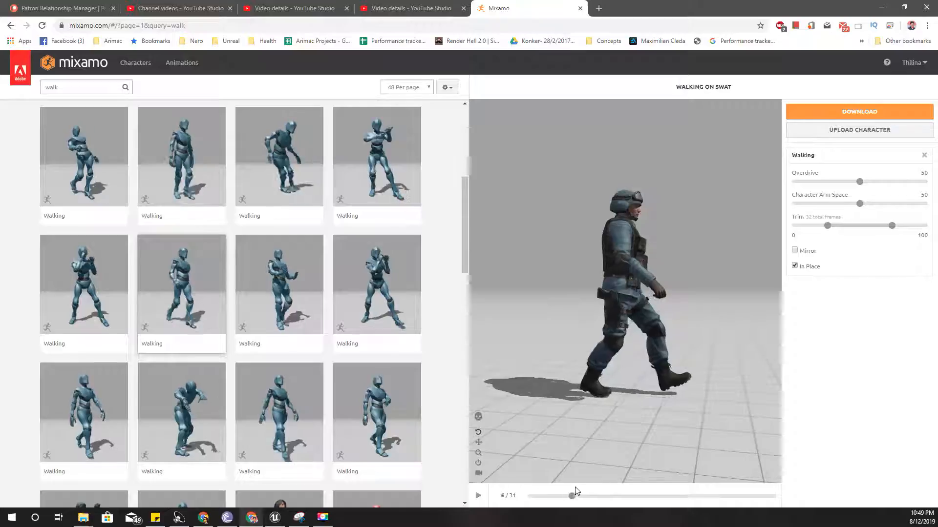
drag(571, 496, 669, 496)
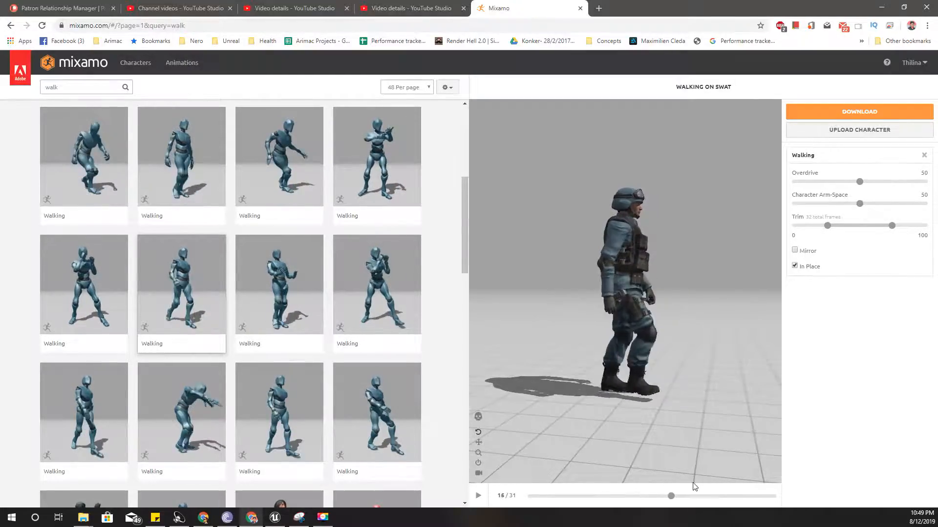
drag(670, 495, 543, 495)
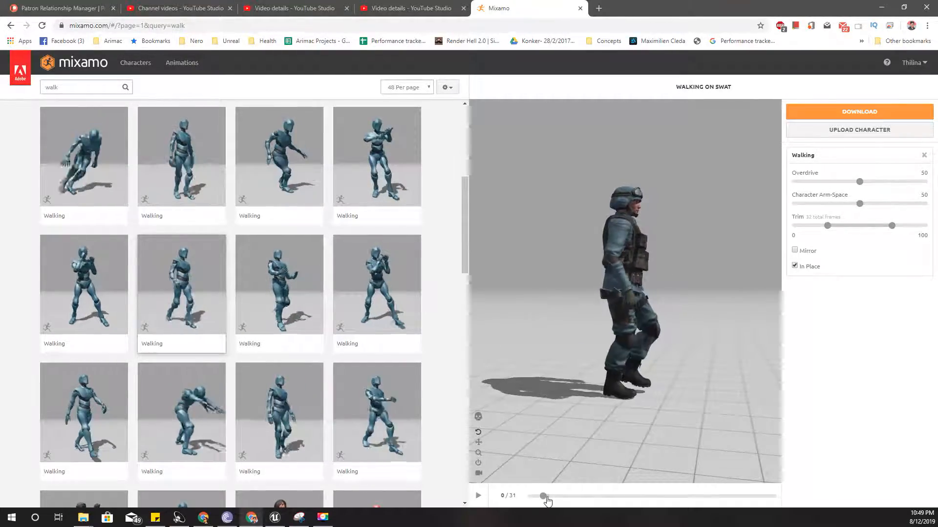
drag(542, 496, 713, 496)
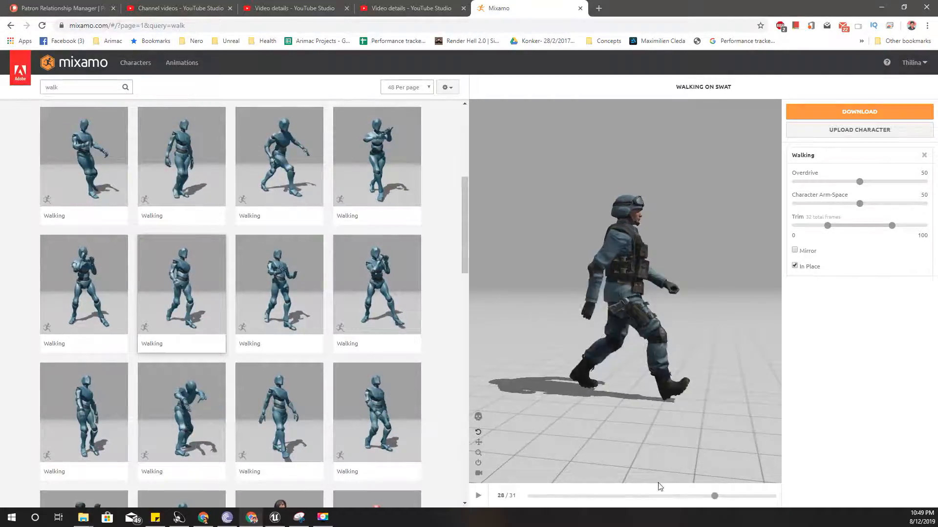
click(478, 495)
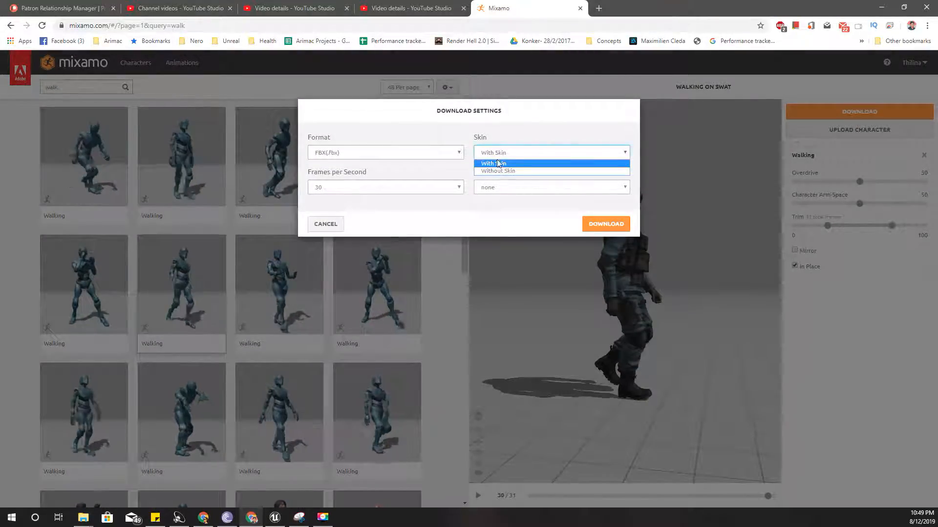
- Download Walking without skin and apply a Running animation found by searching 'run'
click(605, 223)
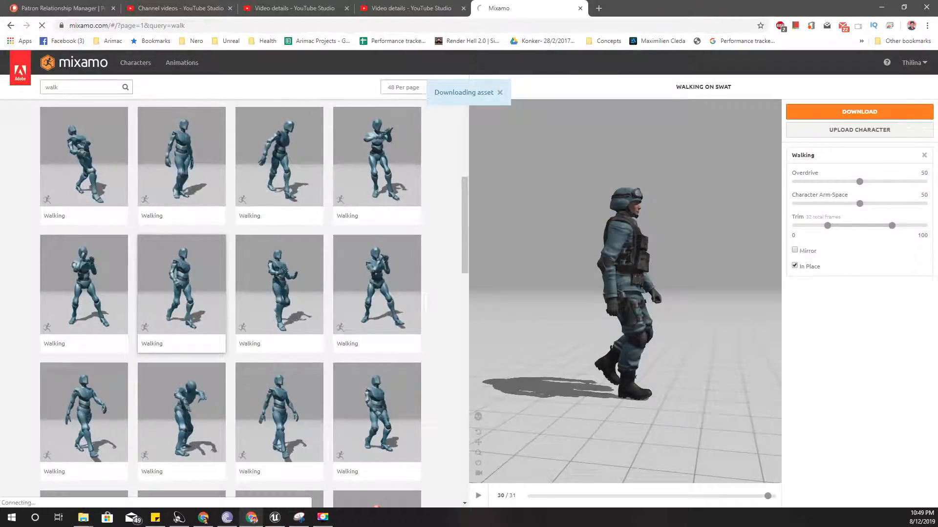
click(84, 87)
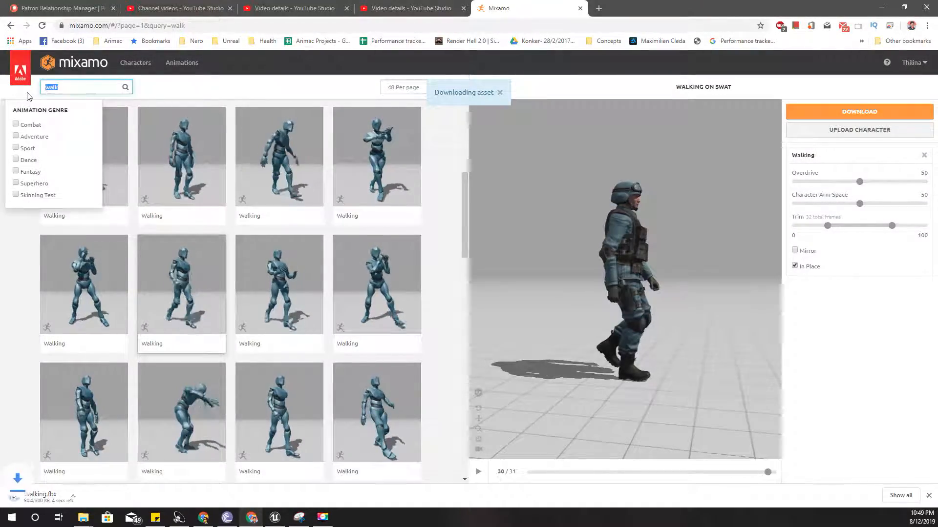
text(run)
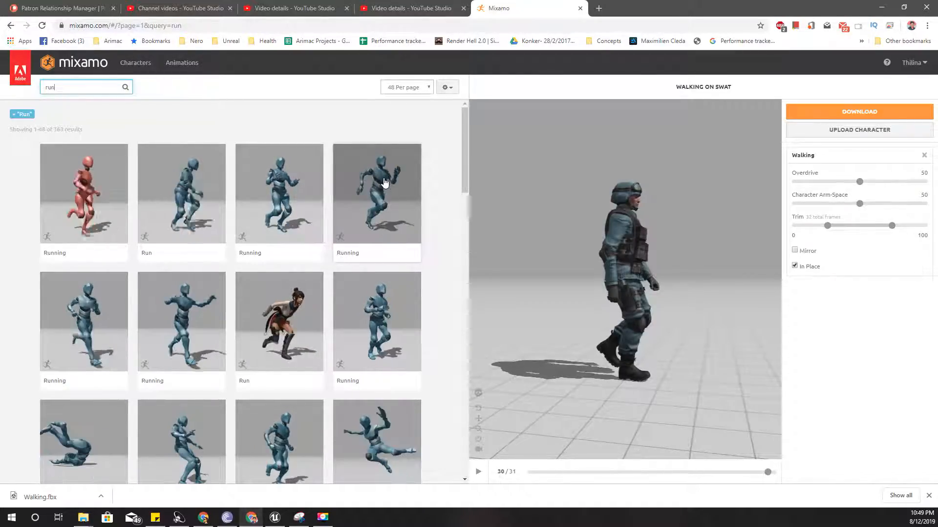
click(376, 193)
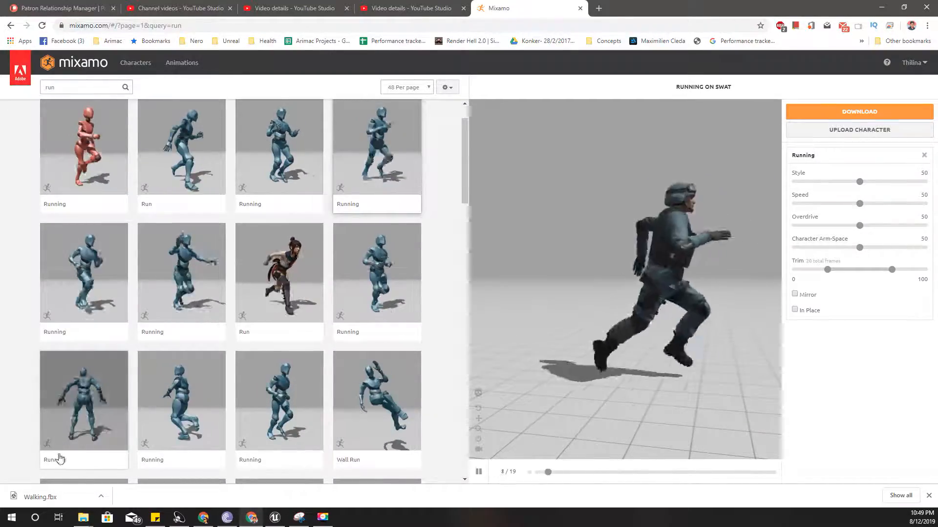
- Set the Running animation to play in place and download it without skin
scroll(down, 3)
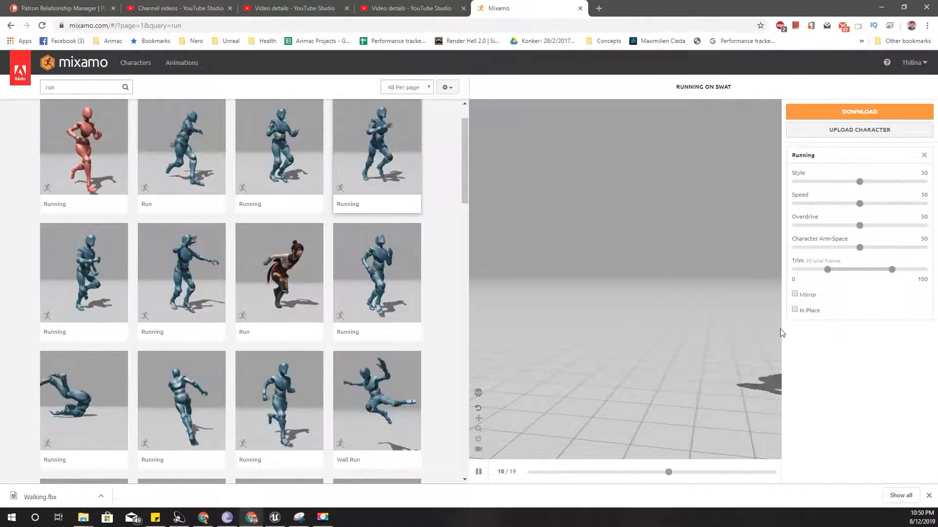
click(796, 310)
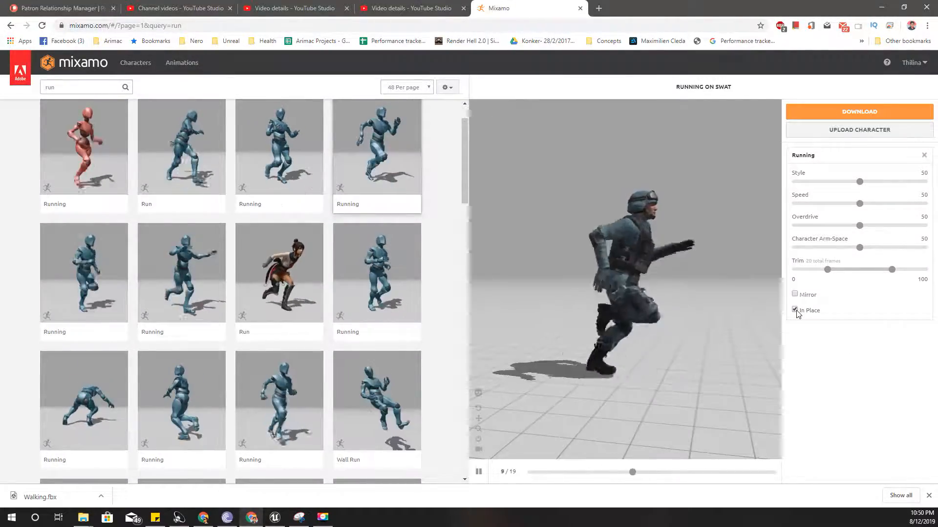
click(859, 112)
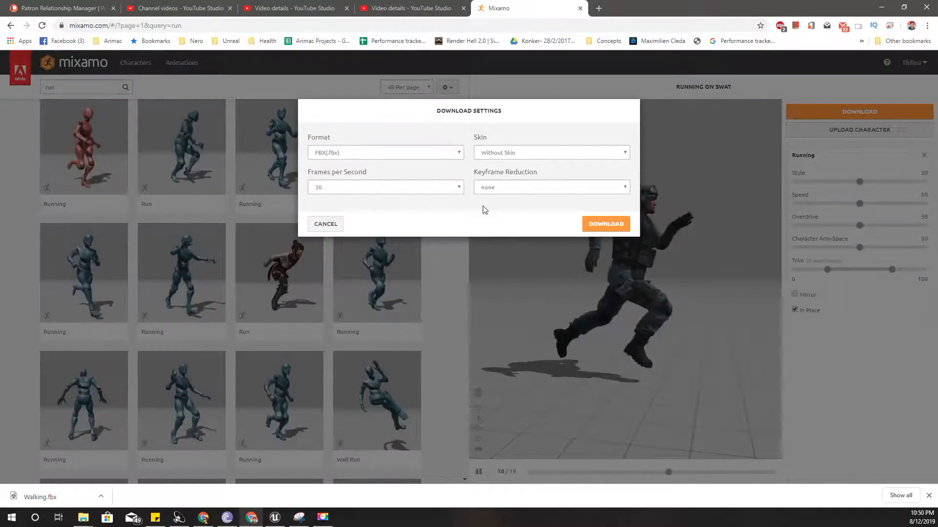
click(605, 223)
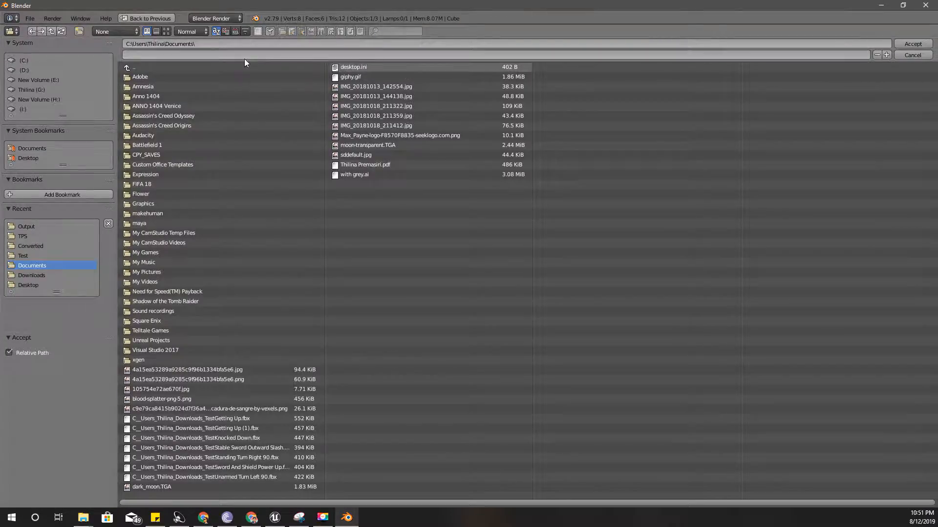
- In Mixamo Rootbaker, set input to TPS, output to TPS\Output, and batch convert
click(163, 115)
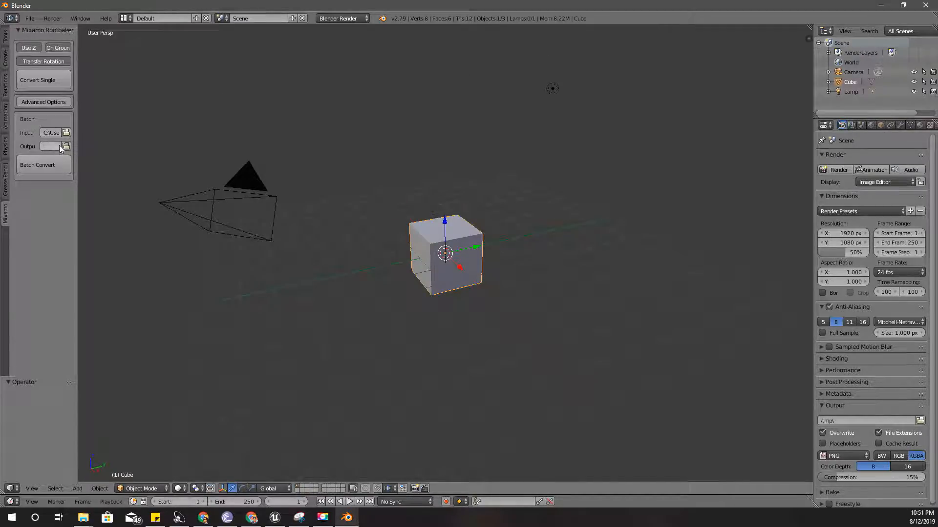
click(65, 147)
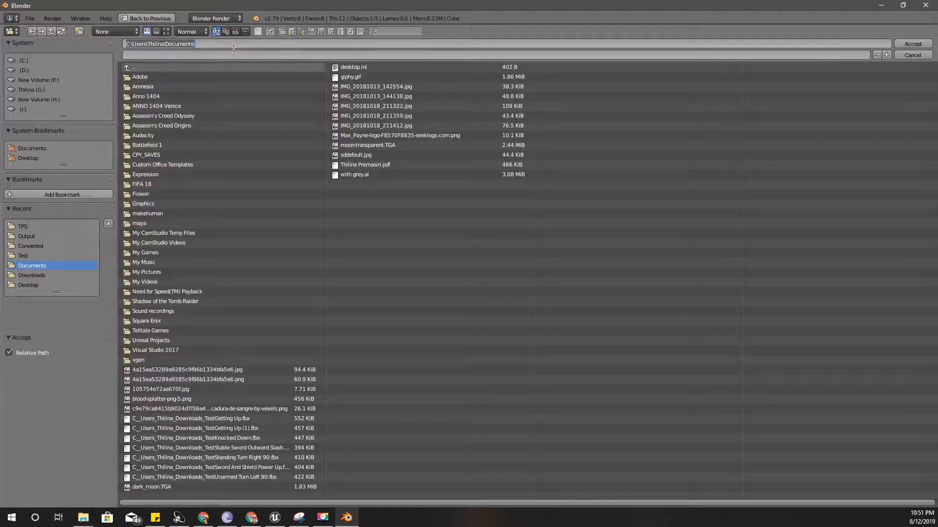
click(26, 236)
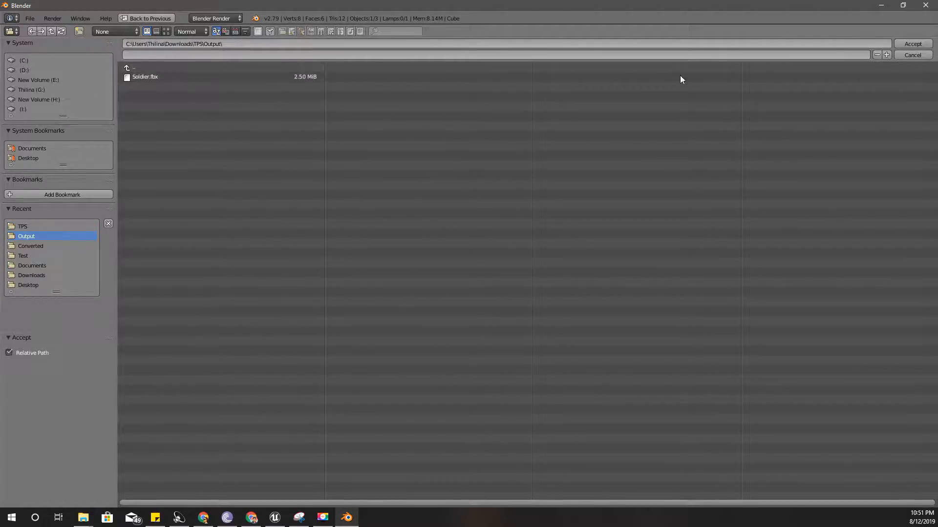
click(912, 43)
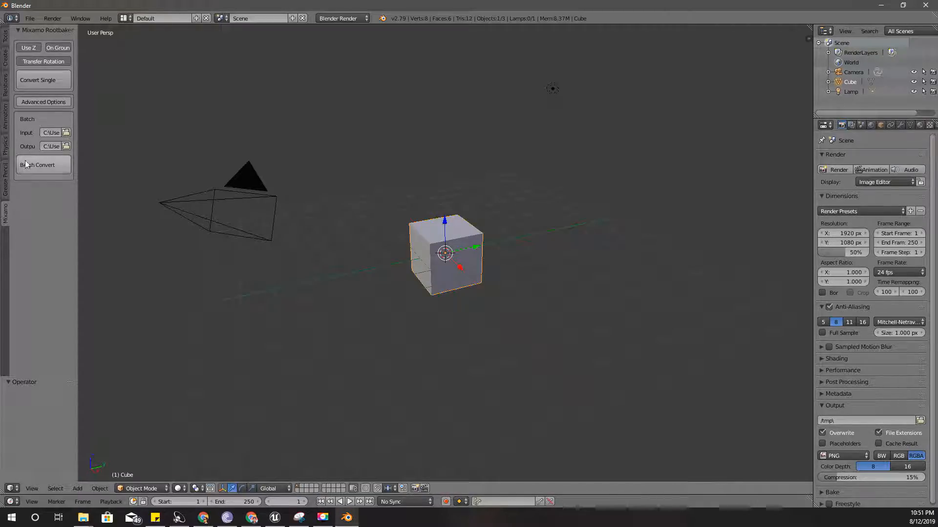
click(43, 102)
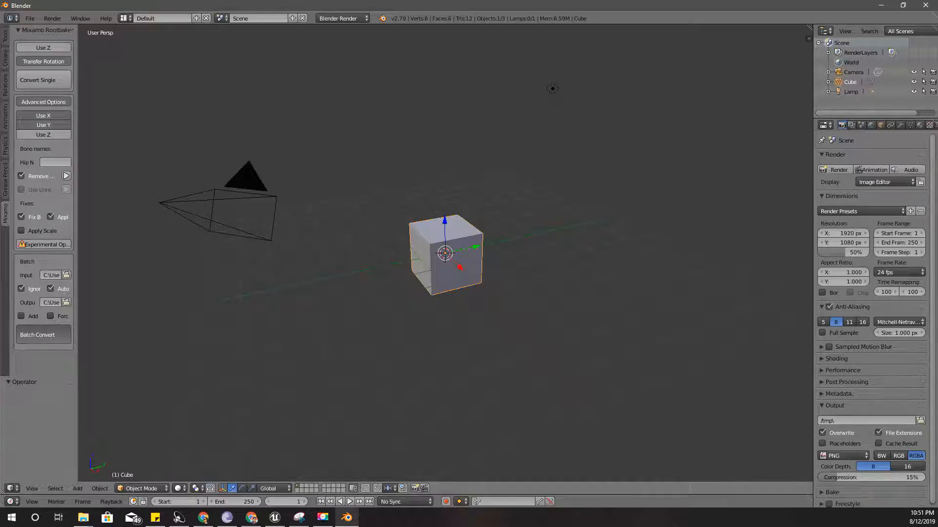
click(37, 334)
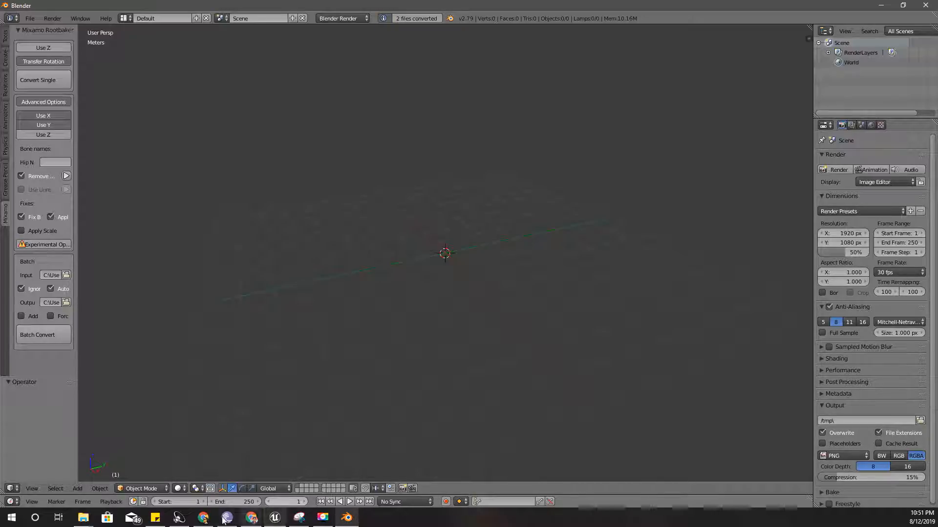
mouse_move(84, 517)
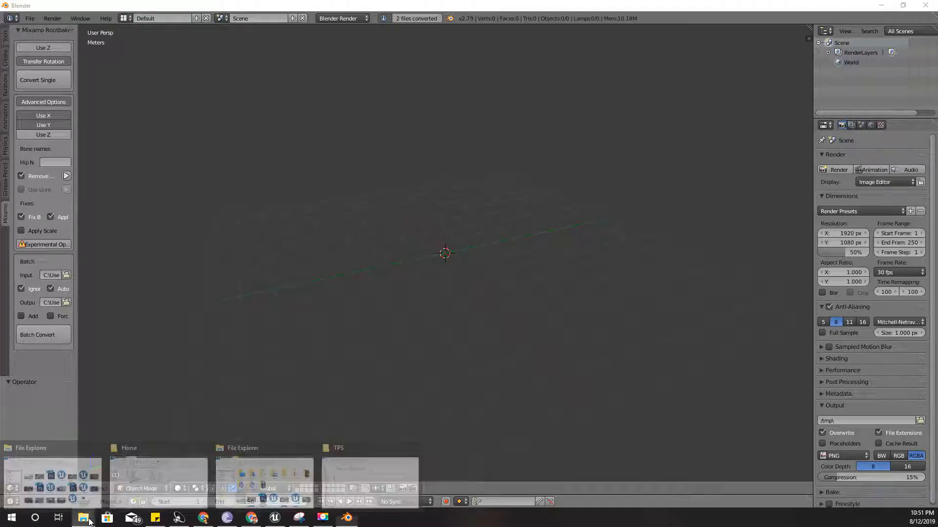
- Open TPS\Output showing the converted Running.fbx, Walking.fbx and Soldier.fbx
click(83, 517)
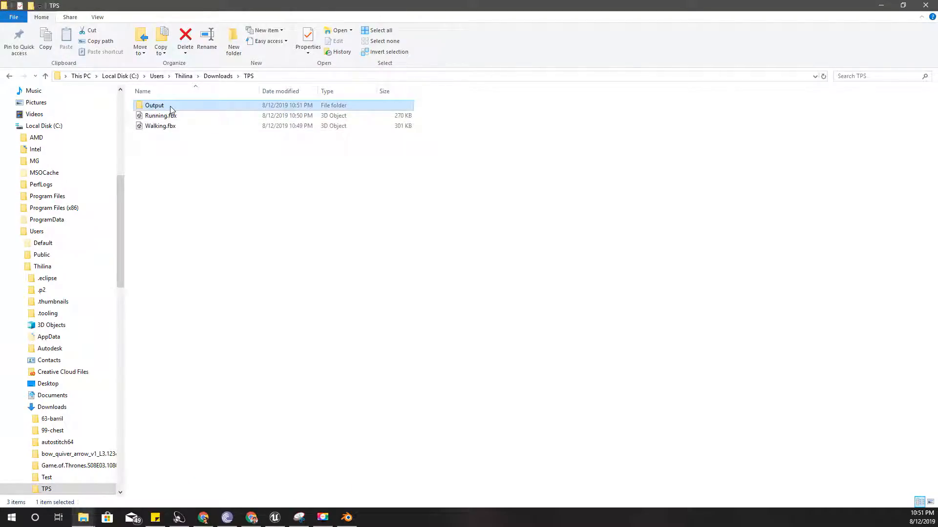
double_click(154, 106)
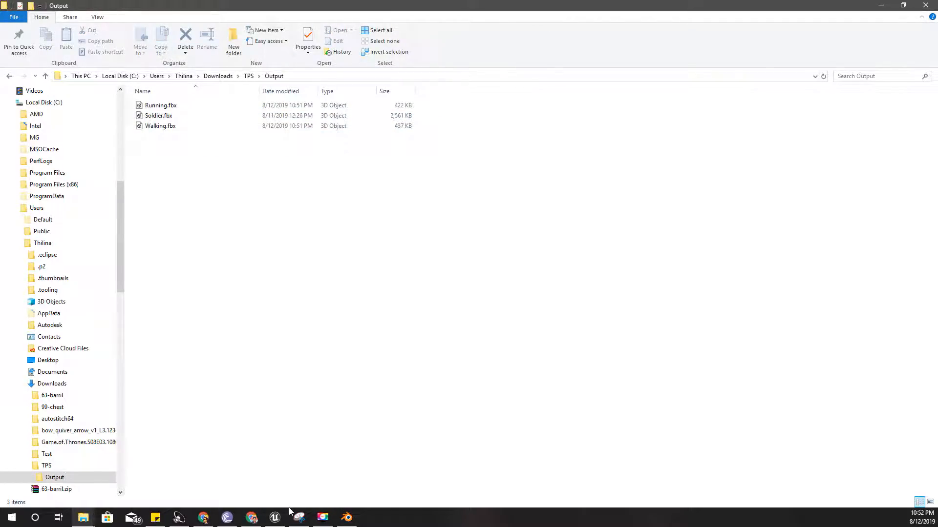
click(274, 517)
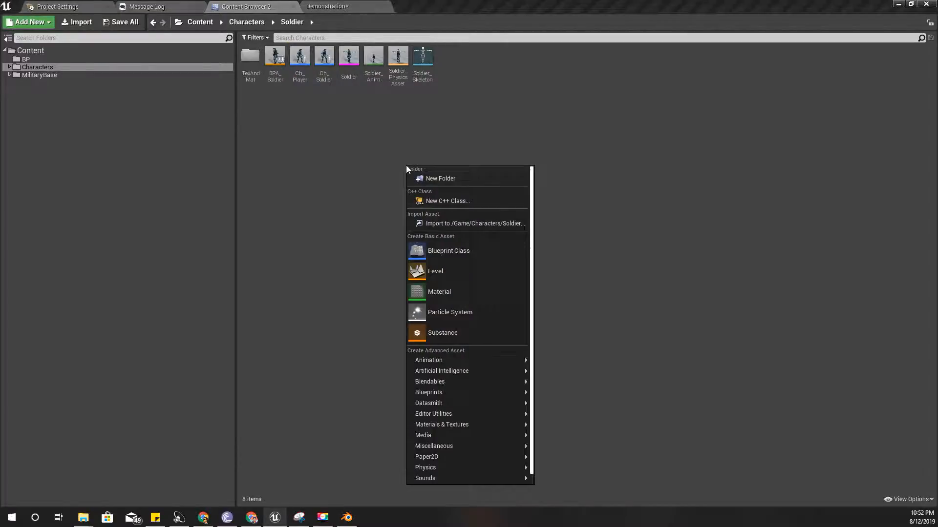
- Create a folder named Movement inside Characters/Soldier
click(440, 179)
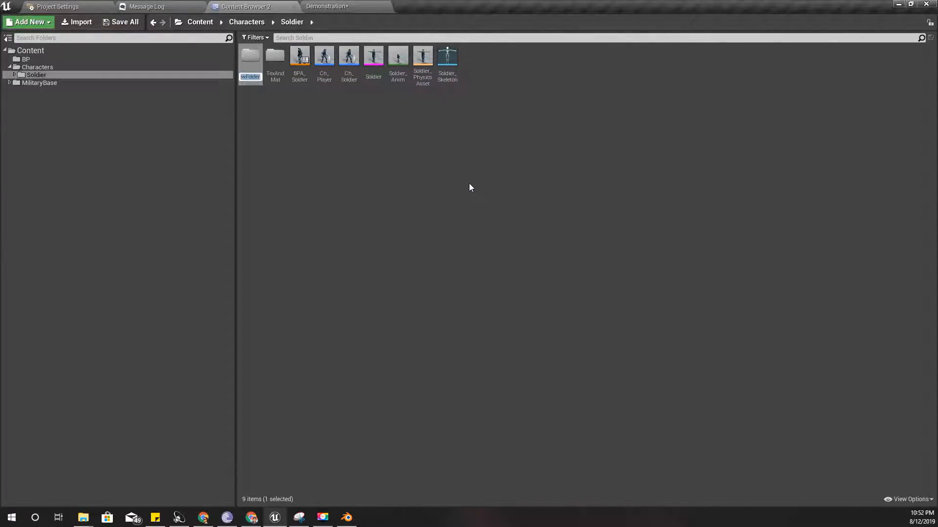
text(ement)
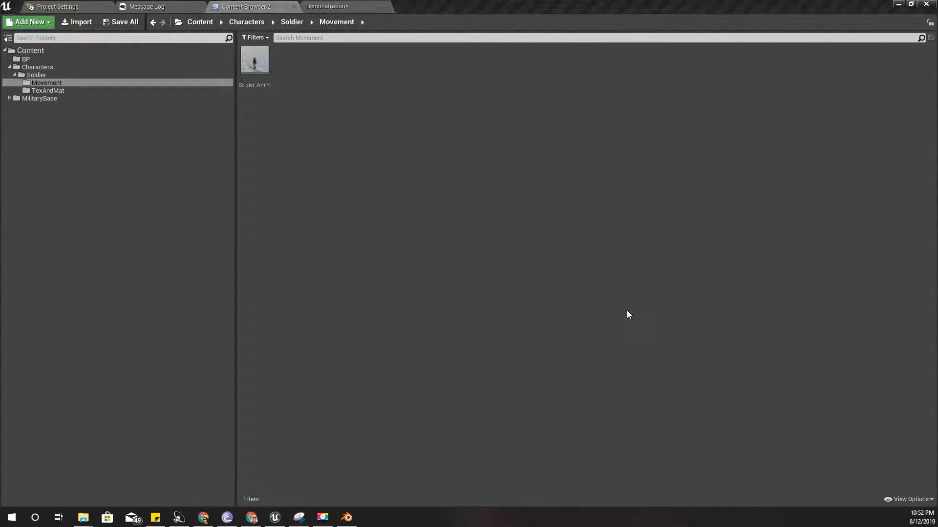
click(83, 517)
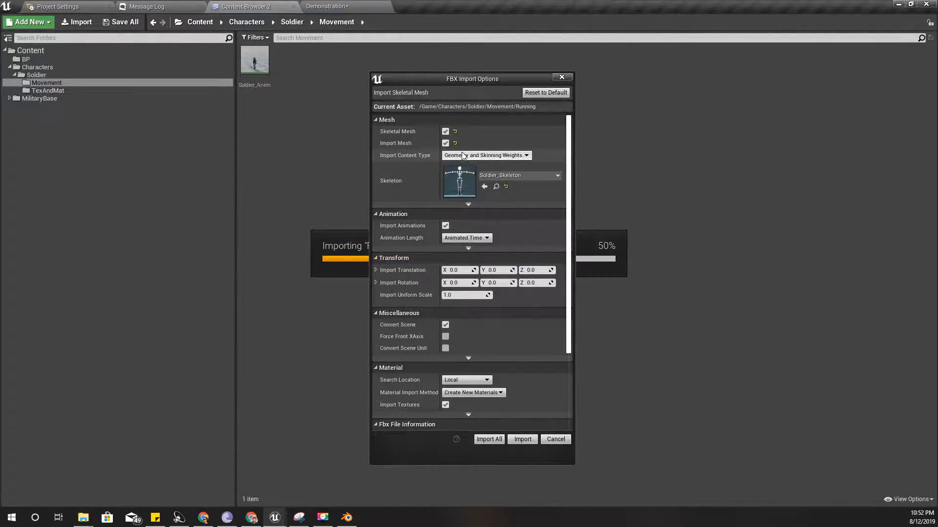
- Import the Running and Walking FBX files into Movement and select the unwanted extra assets
click(444, 131)
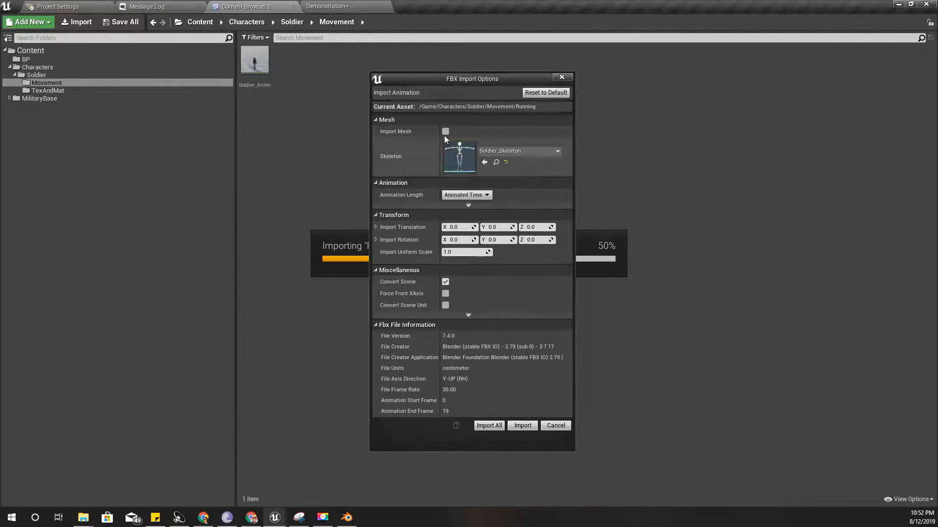
click(444, 131)
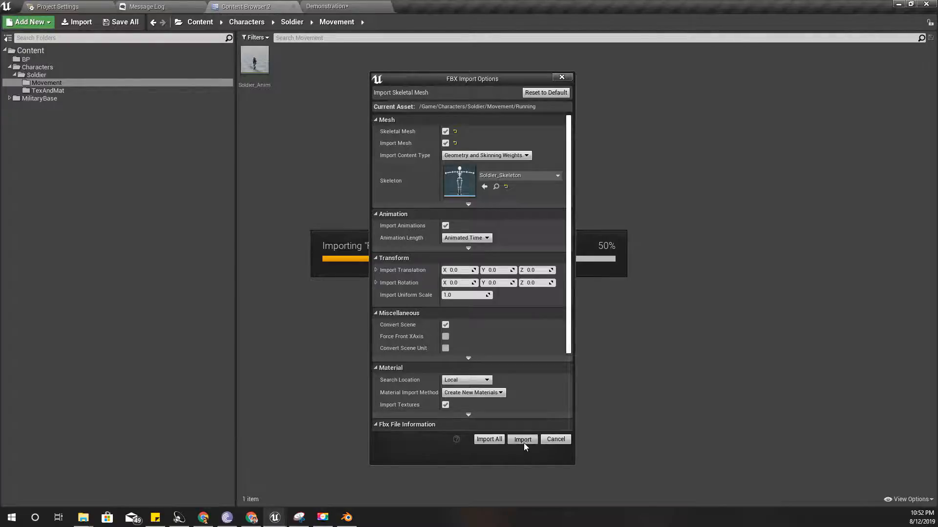
click(522, 439)
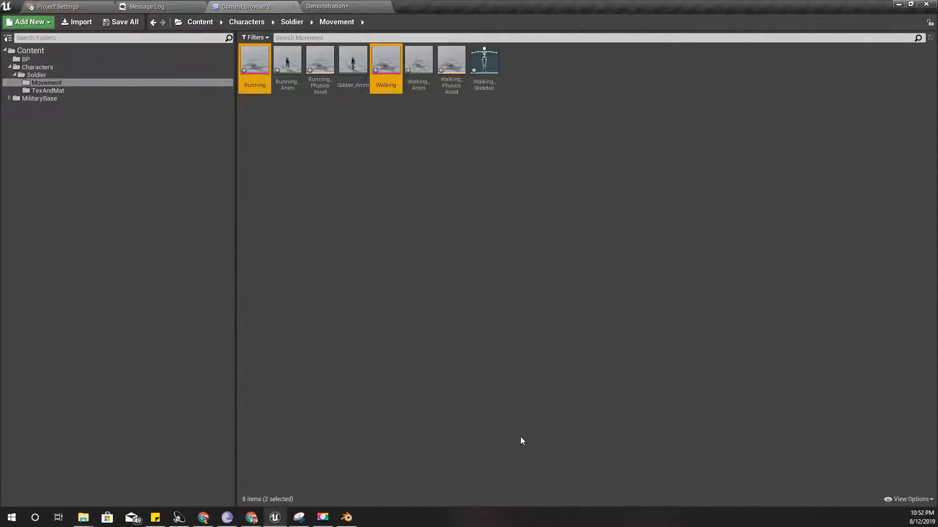
mouse_move(425, 99)
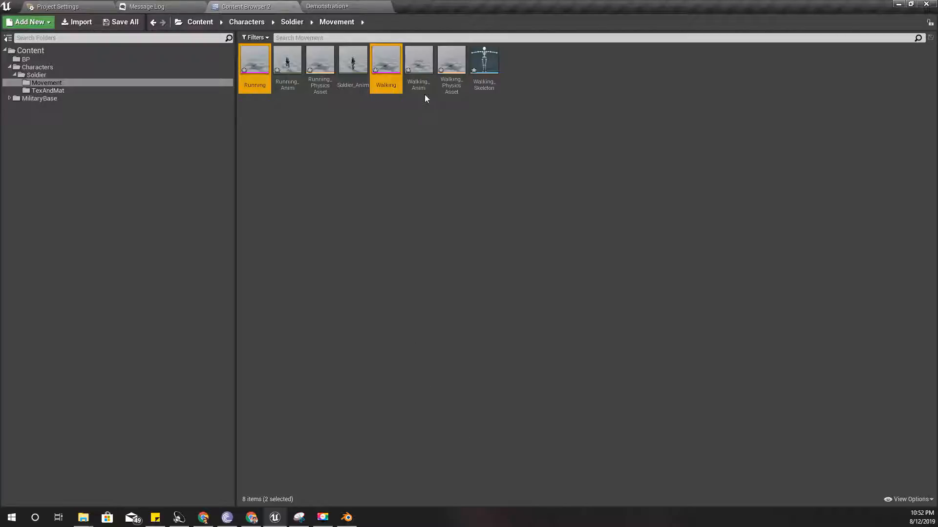
click(417, 59)
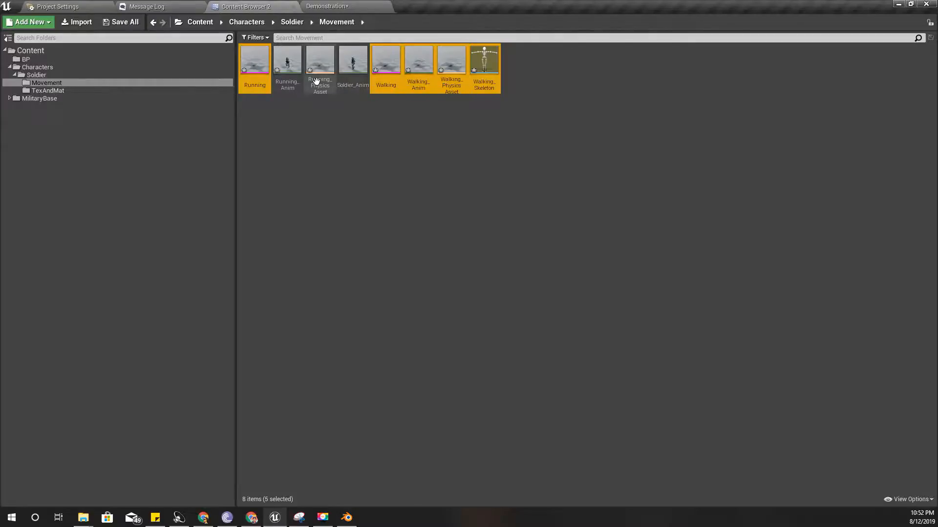
click(319, 59)
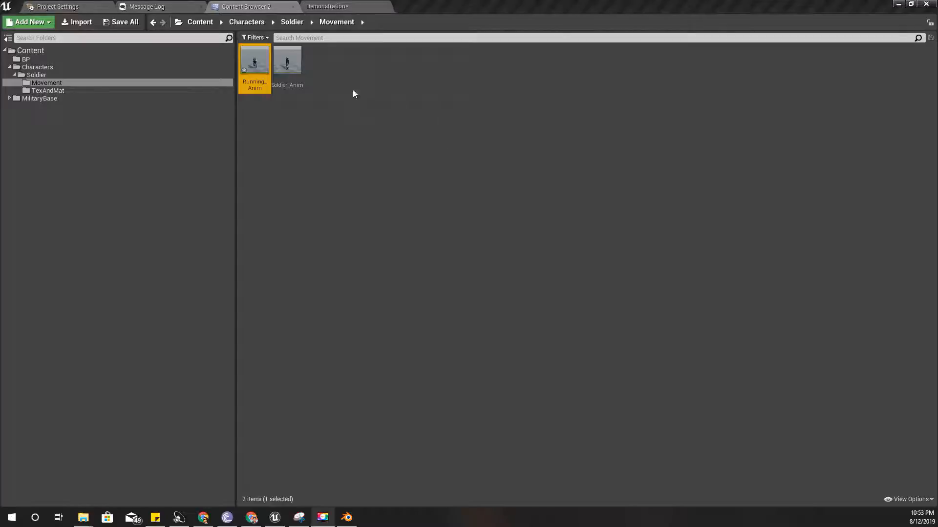
- Preview Running_Anim playing on the soldier in the Animation editor
double_click(254, 62)
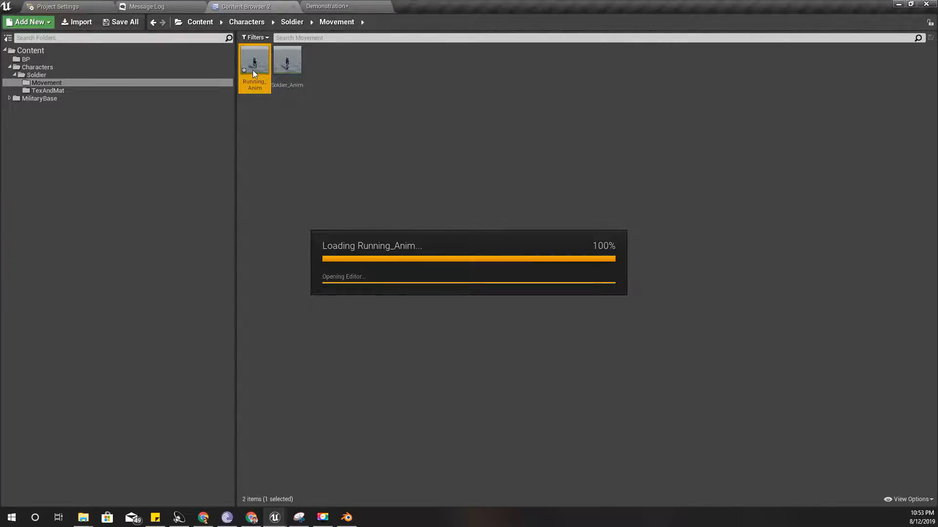
double_click(254, 60)
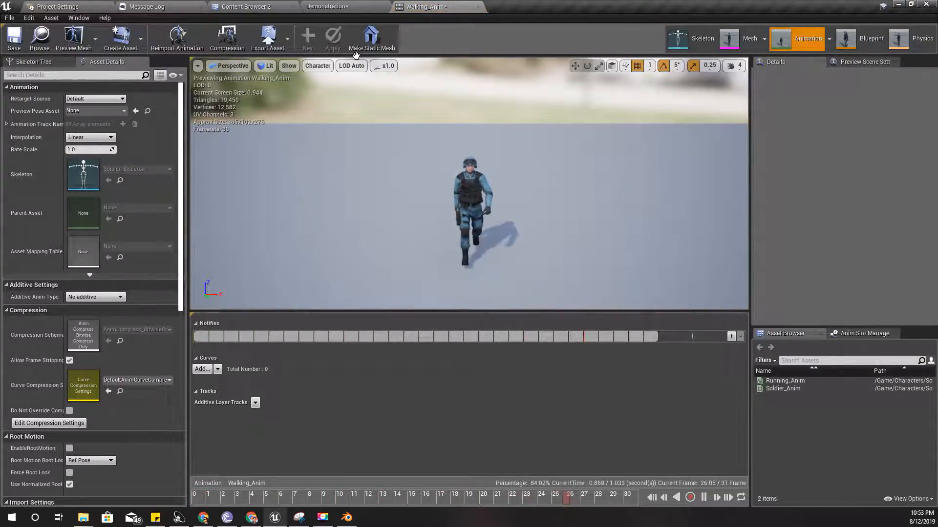
click(248, 6)
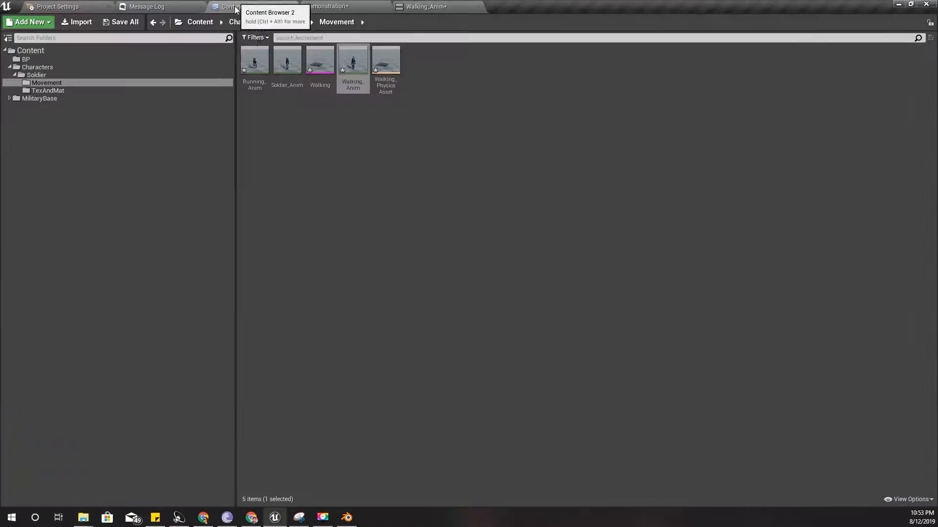
click(385, 60)
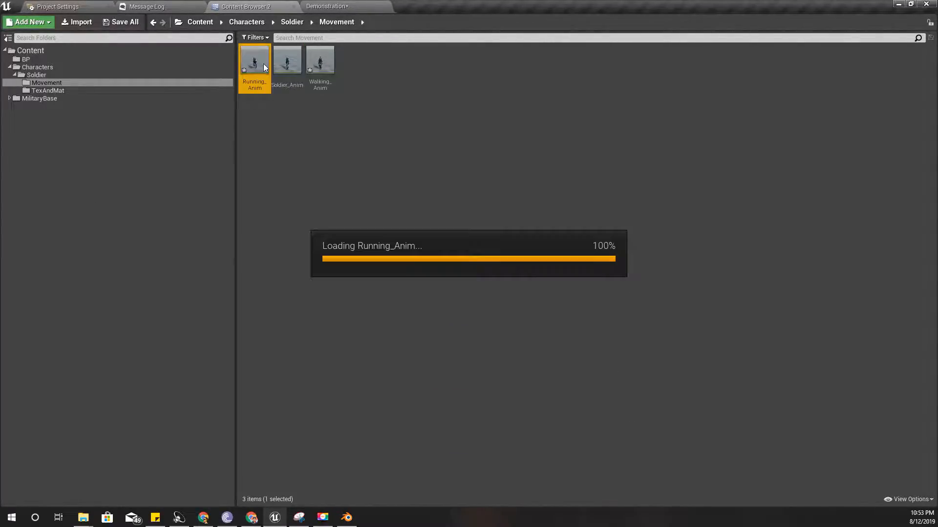
- Preview Running_Anim and another soldier animation, then return to the Soldier folder
double_click(253, 60)
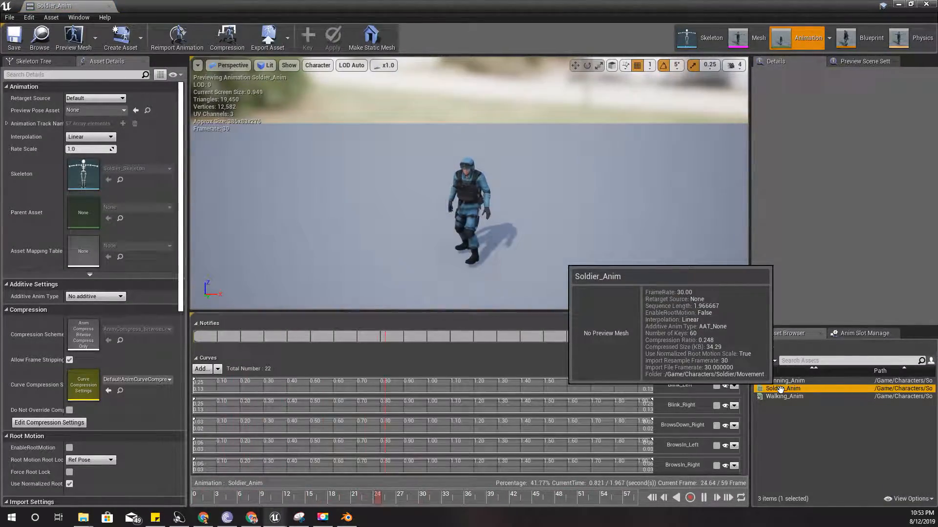
double_click(785, 396)
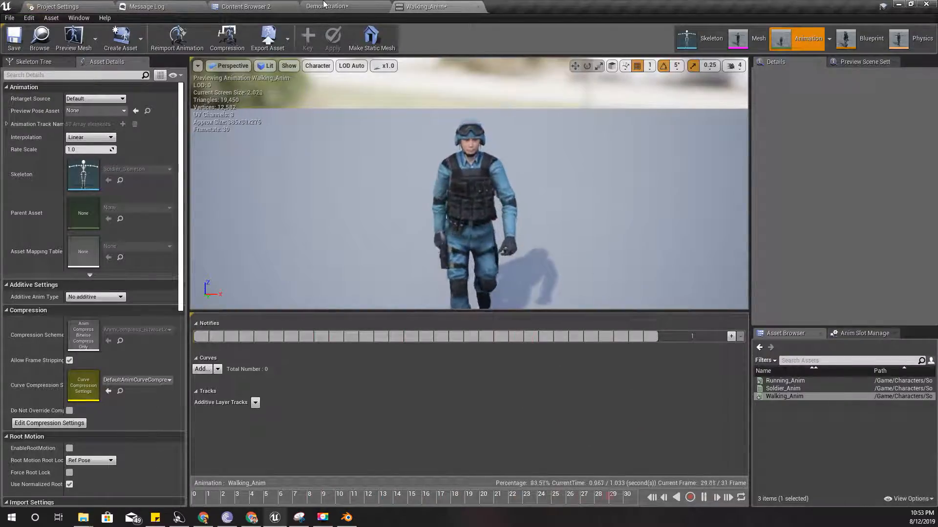
click(245, 7)
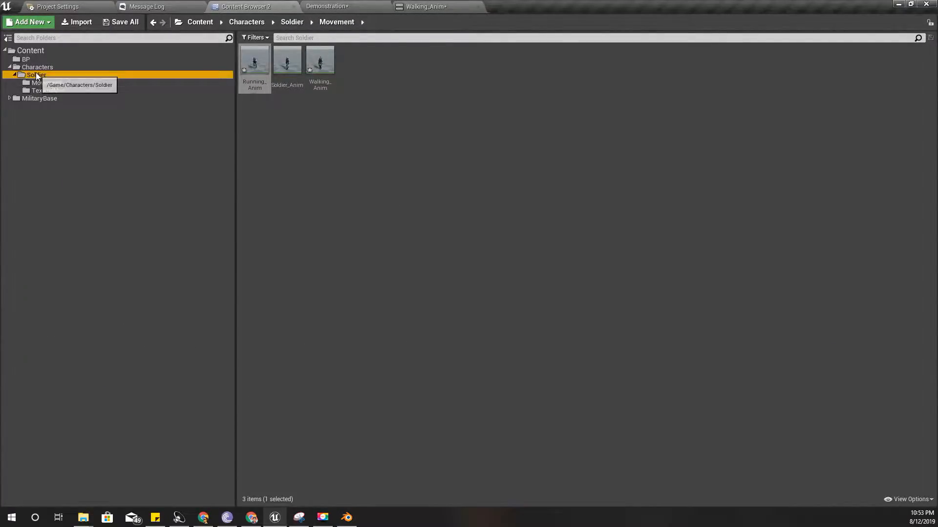
click(35, 74)
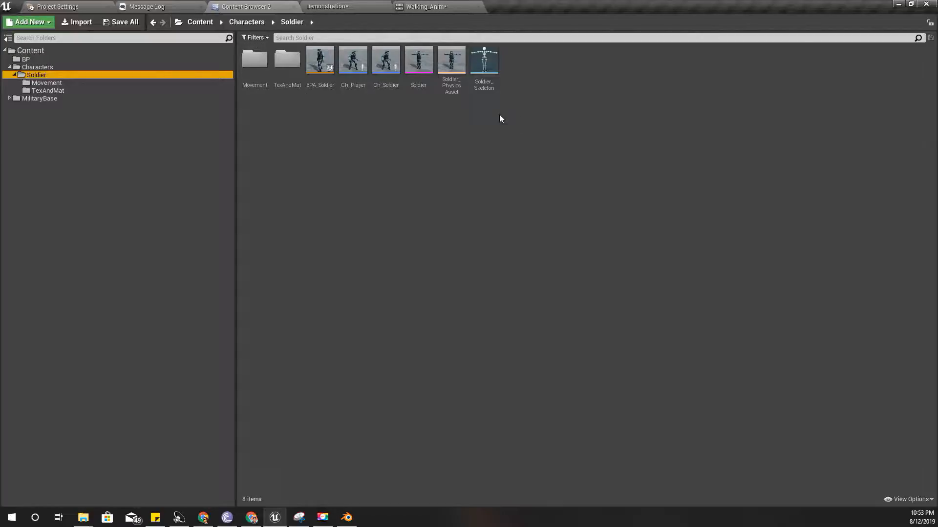
right_click(418, 60)
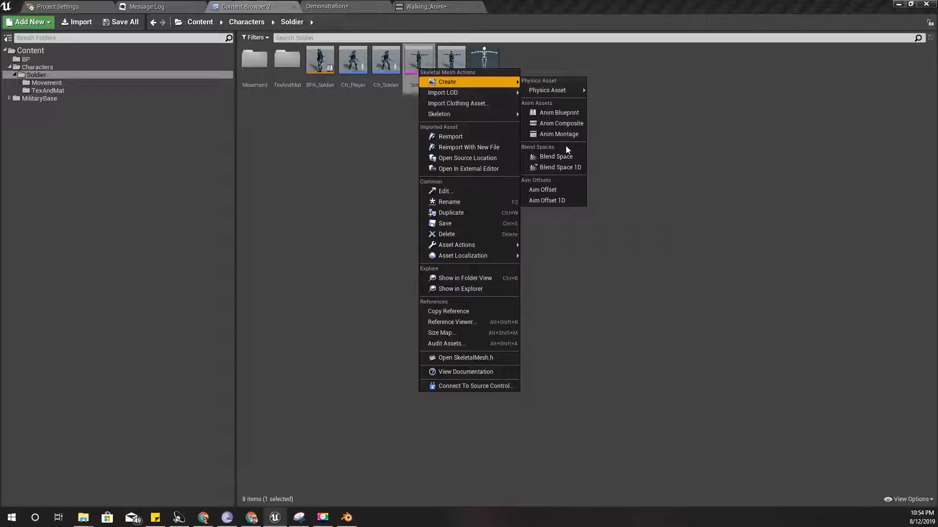
mouse_move(561, 155)
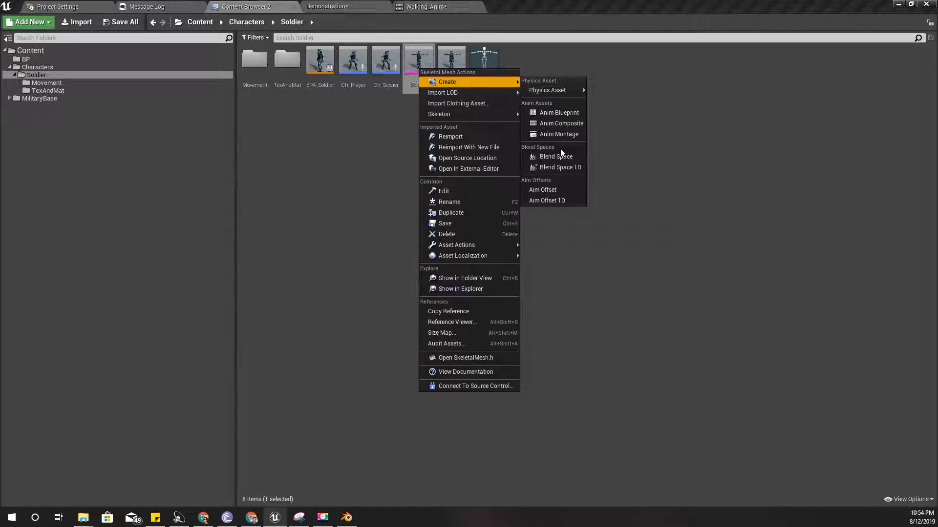
- Create the BSP_Movement blend space from the Soldier mesh and open it
click(554, 156)
text(BSP_)
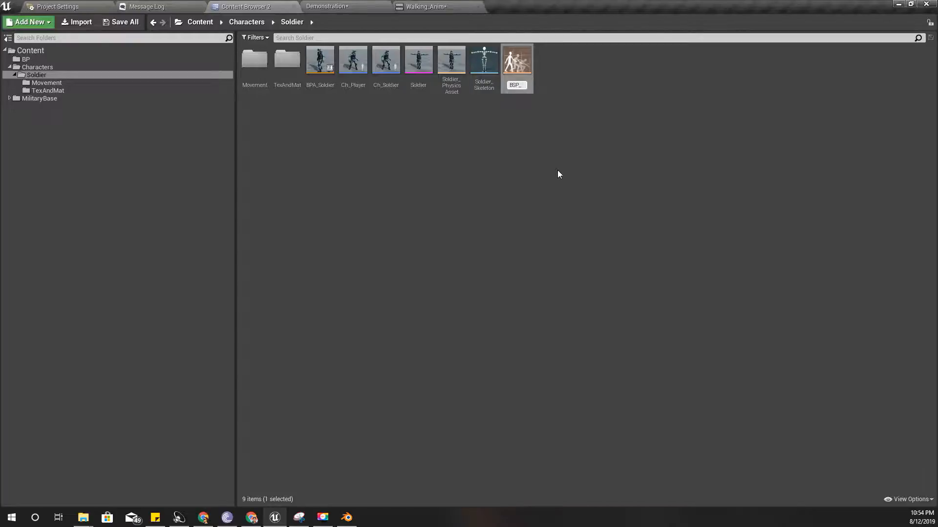
double_click(515, 60)
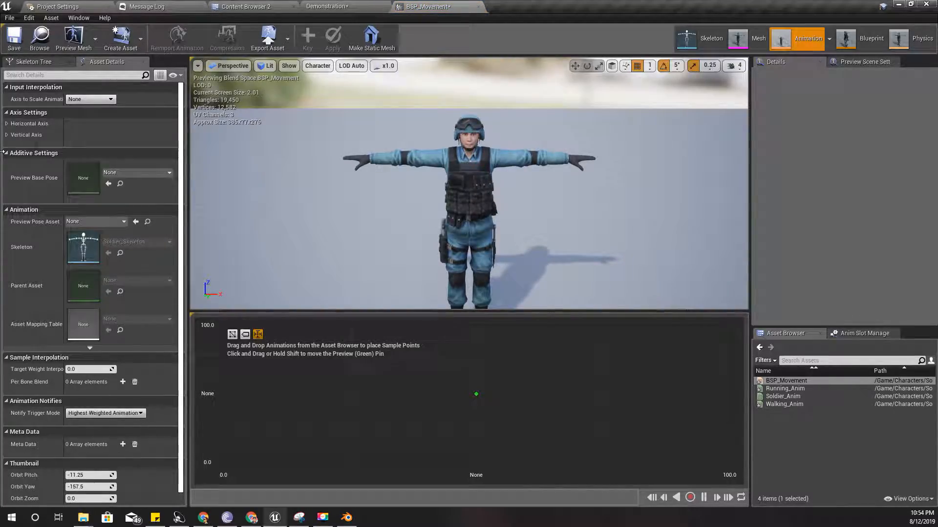
- Set the horizontal axis maximum to 600 and rename the axis Side
click(27, 123)
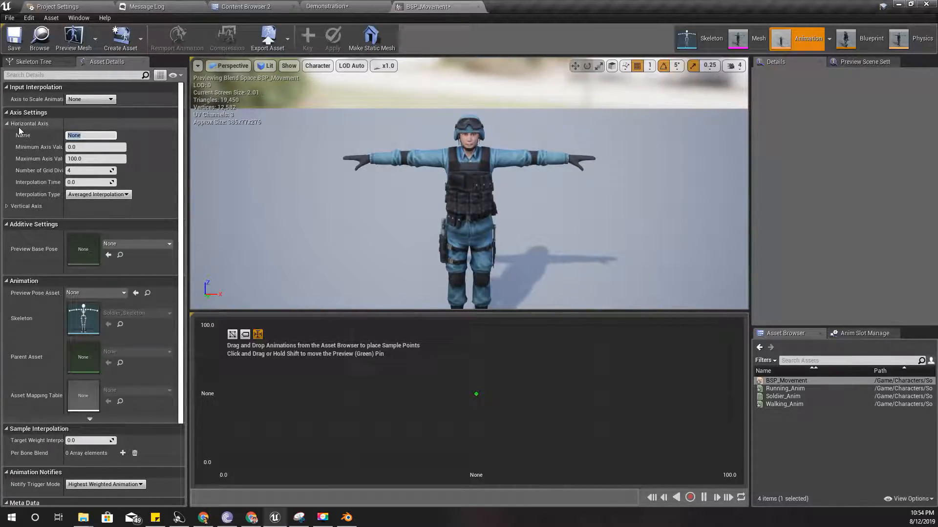
text(Forward)
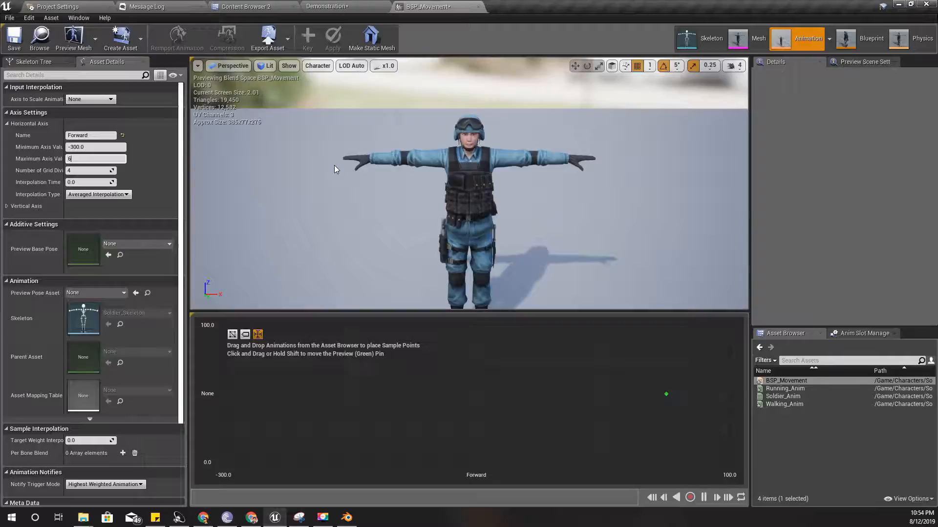
text(600.0)
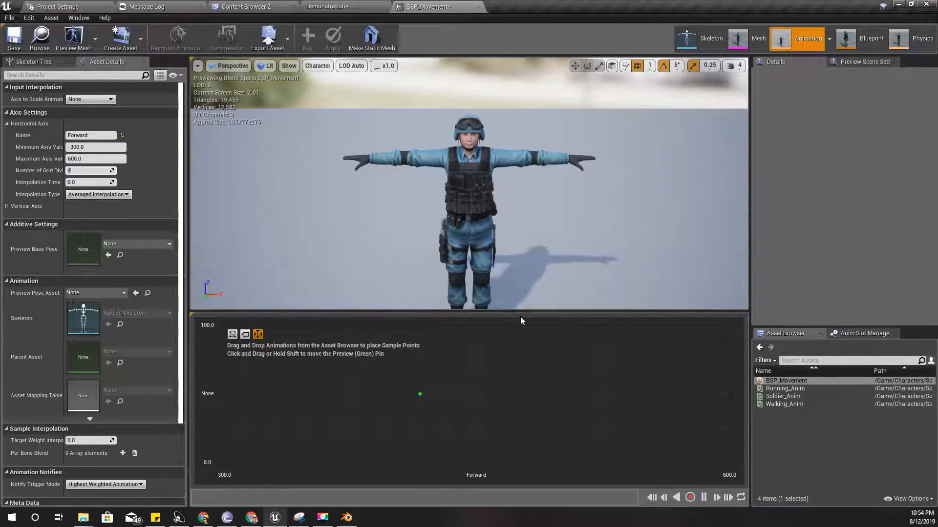
mouse_move(312, 266)
text(8)
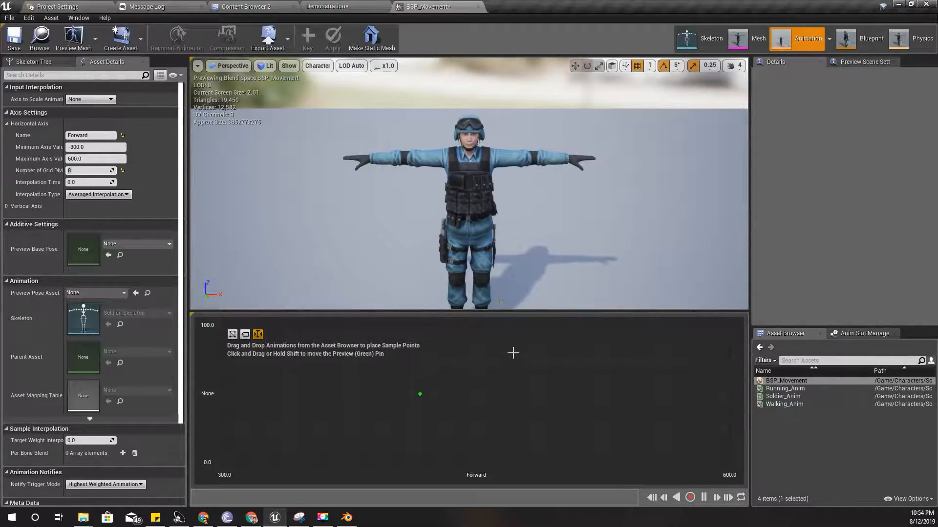
mouse_move(458, 389)
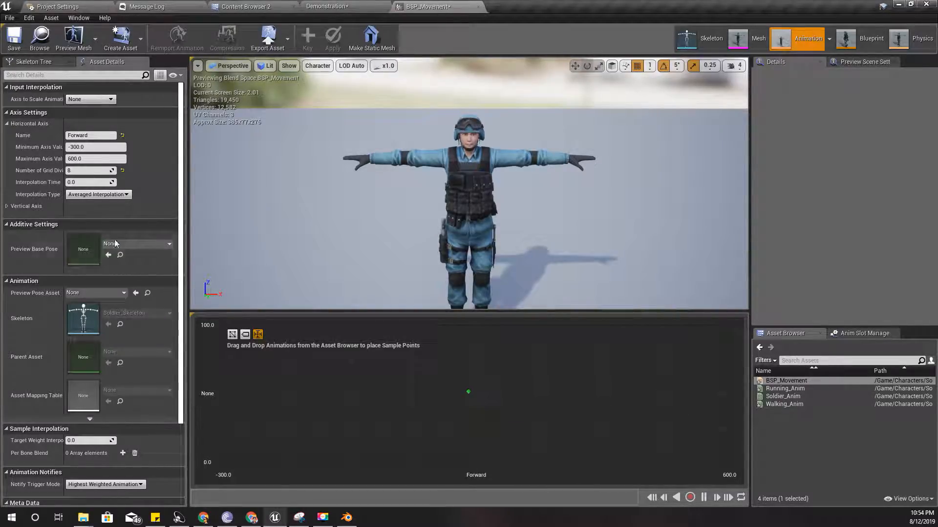
click(90, 135)
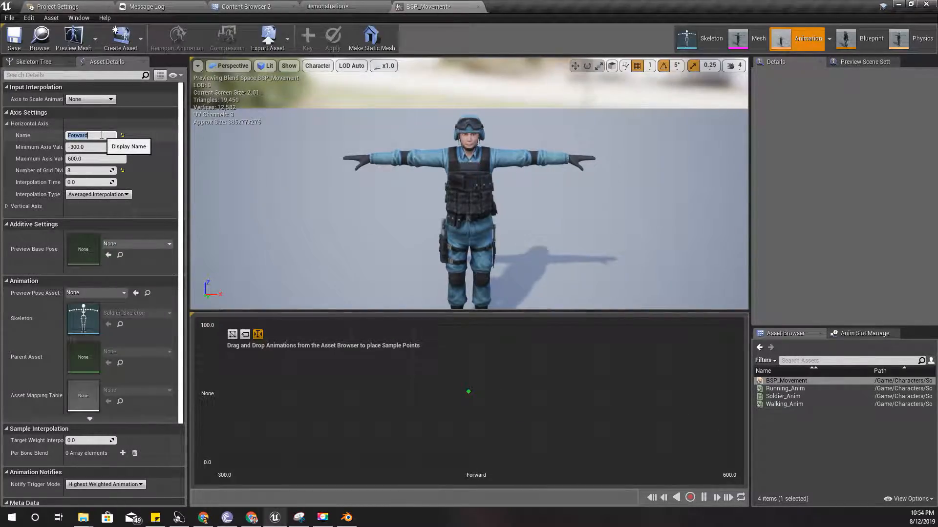
text(Side)
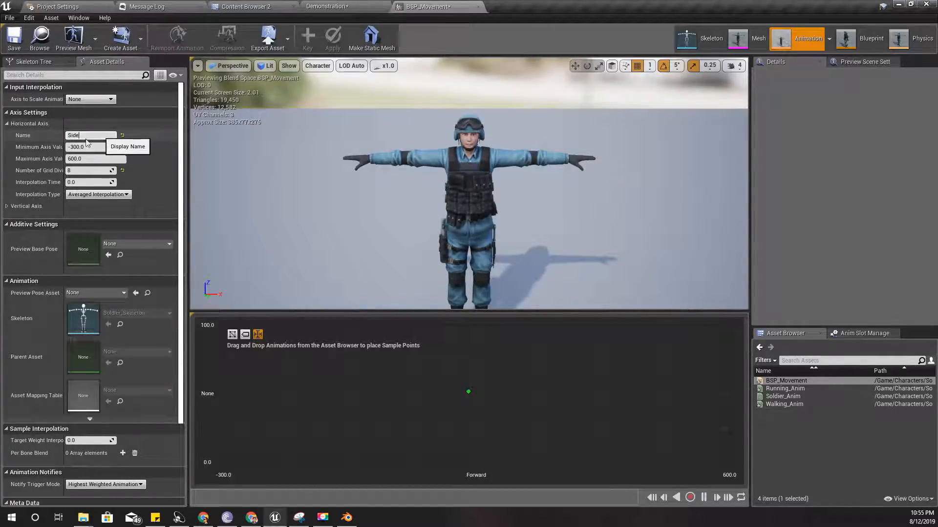
- Set the Side axis minimum to -600 with 12 grid divisions
click(6, 206)
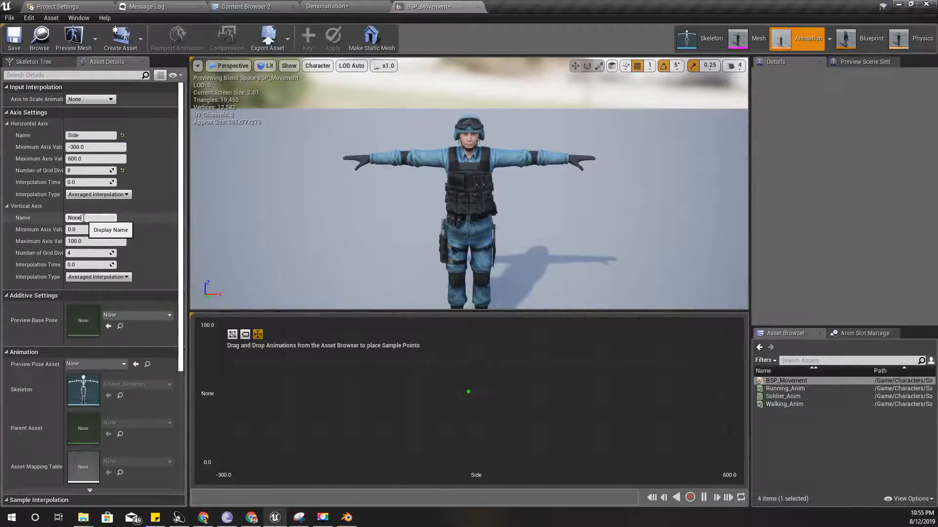
click(96, 147)
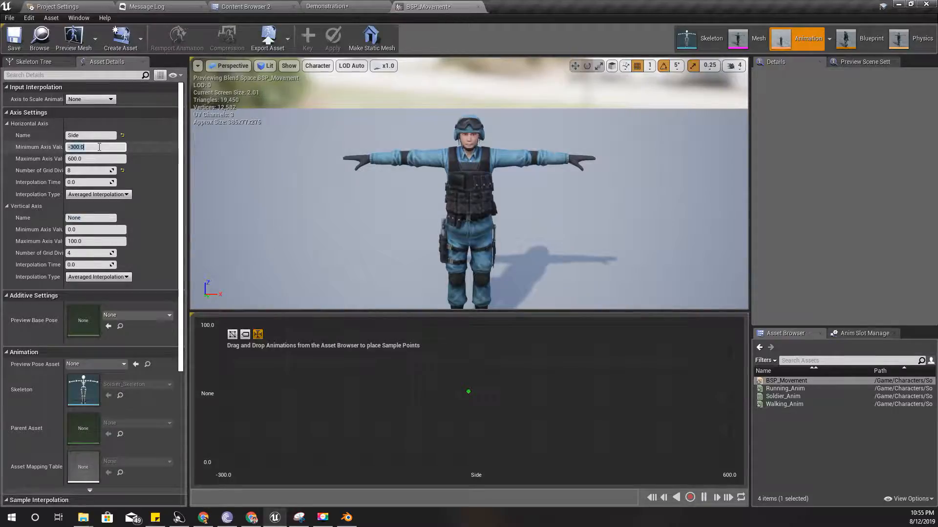
text(-600)
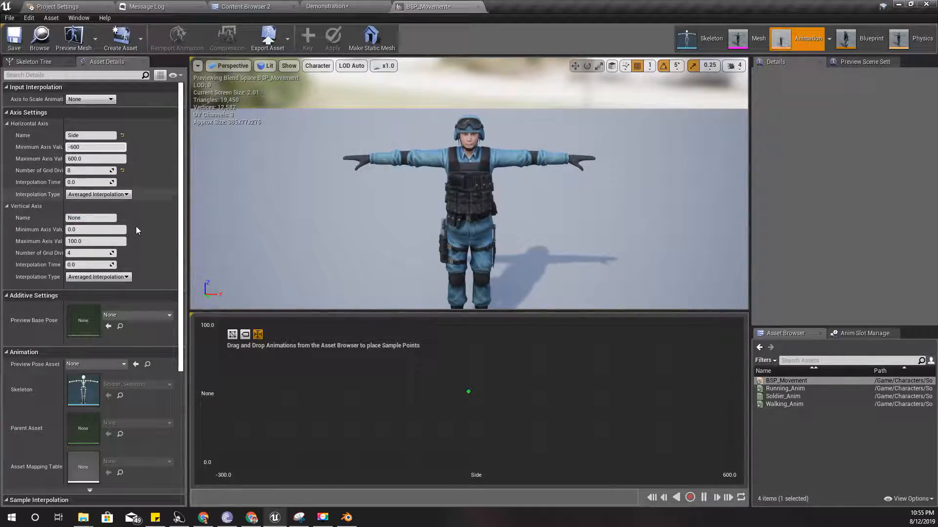
text(Forward)
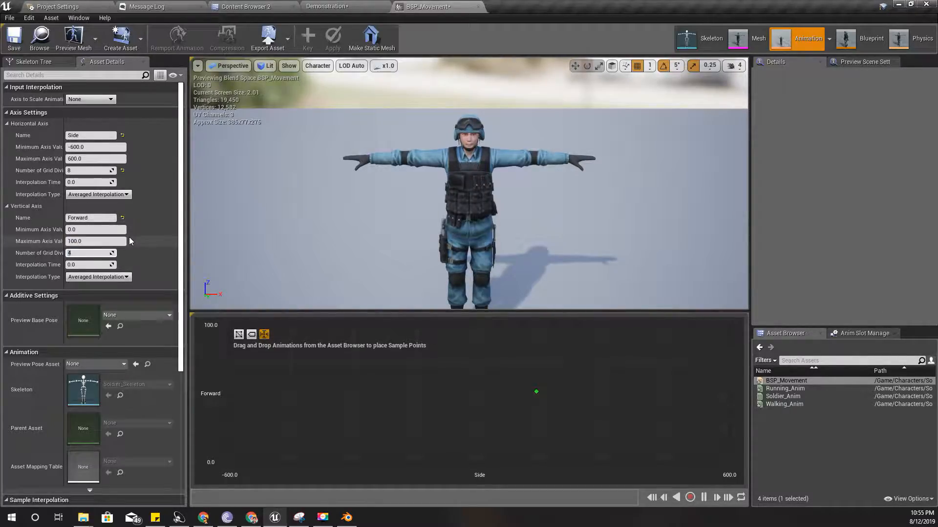
text(-600)
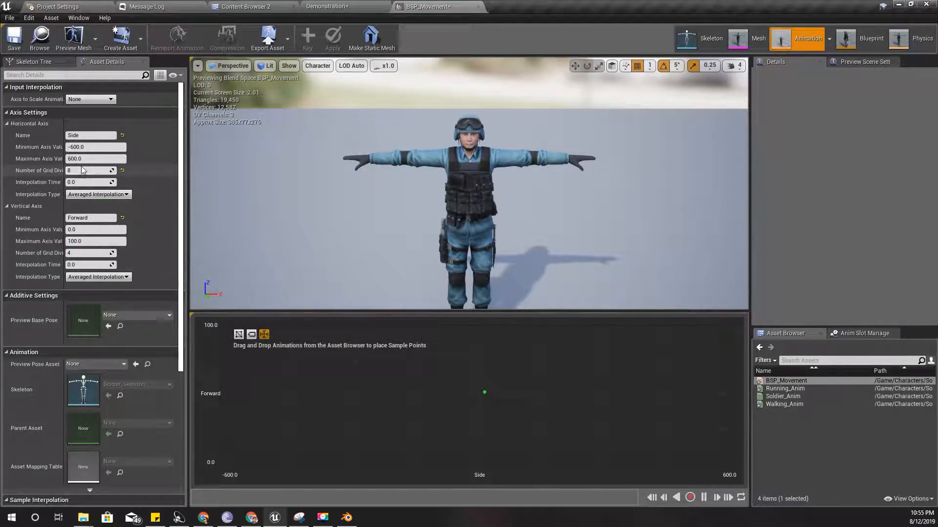
click(90, 171)
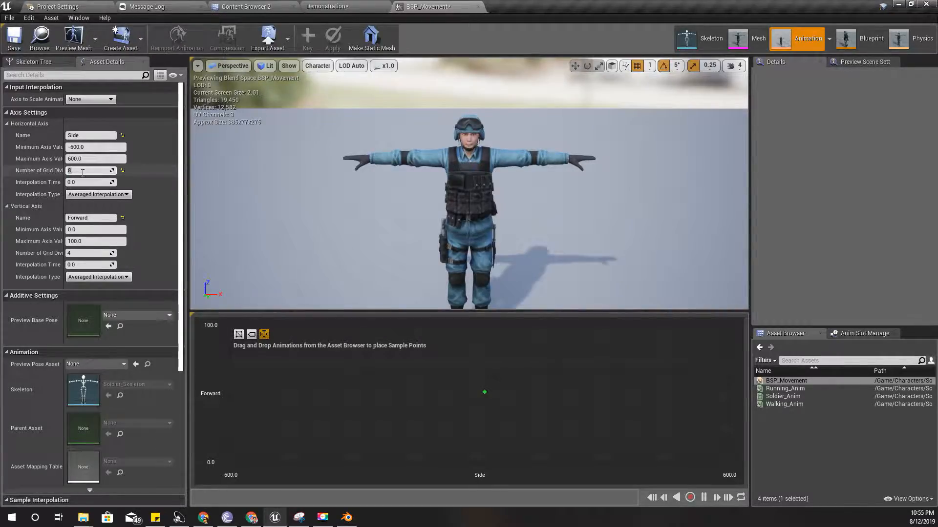
text(12)
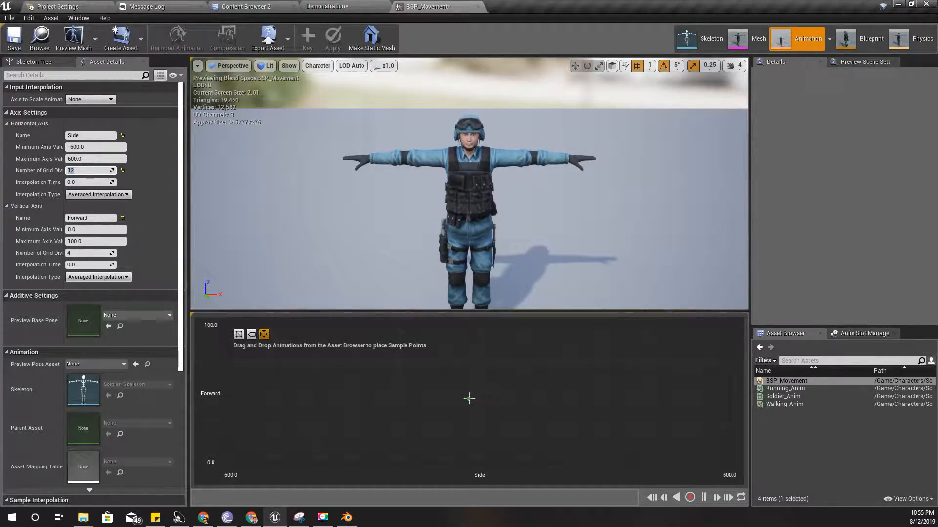
mouse_move(479, 392)
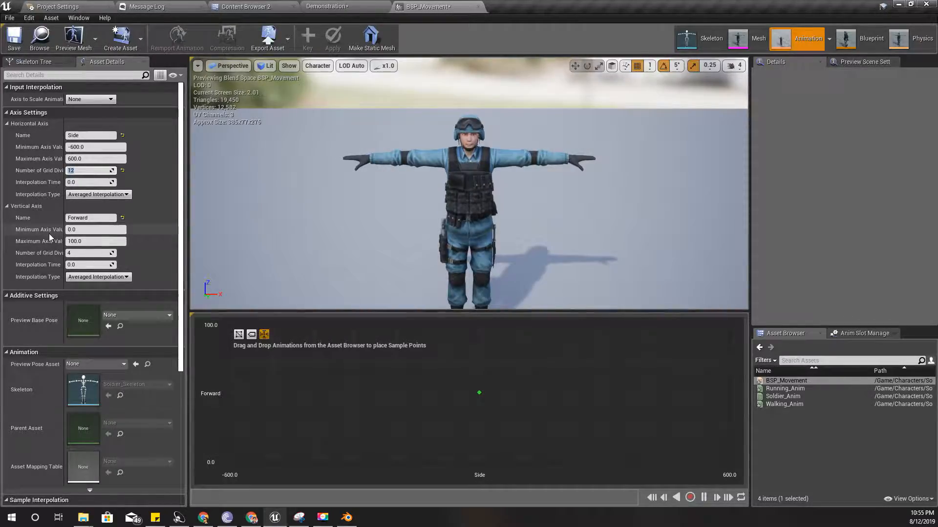
- Set the Forward axis range from -300 to 600 and change its grid divisions
click(96, 230)
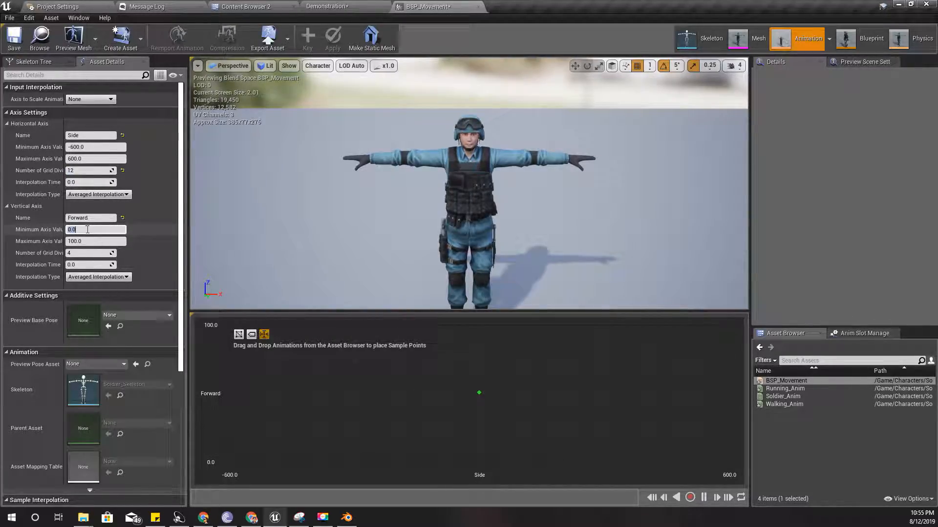
text(-300.0)
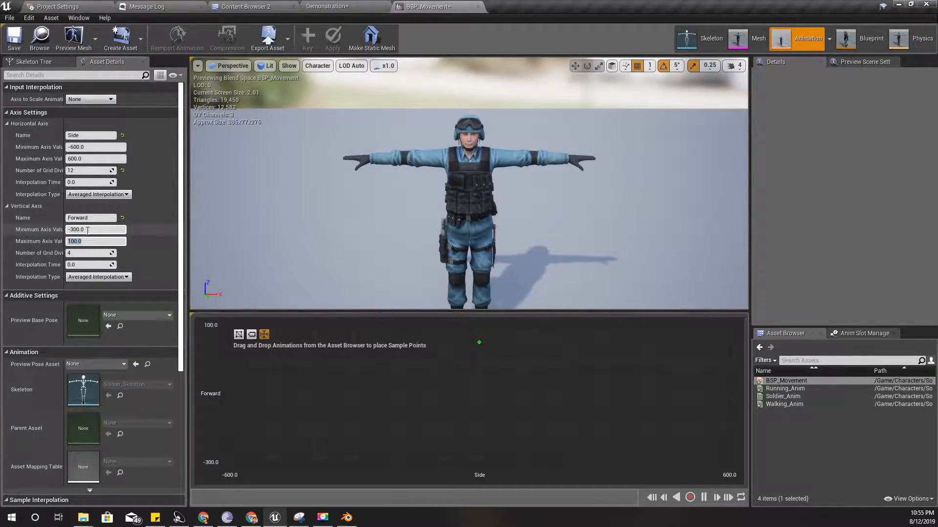
text(600.0)
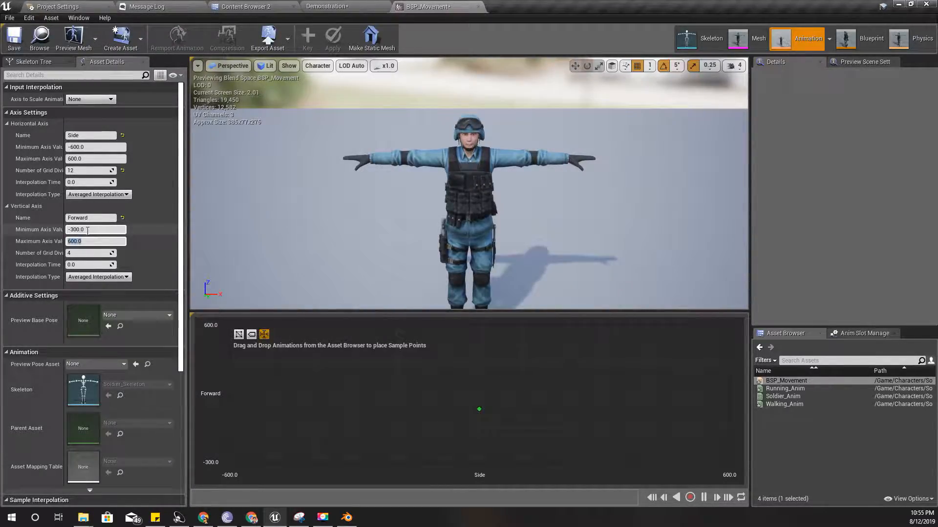
mouse_move(96, 253)
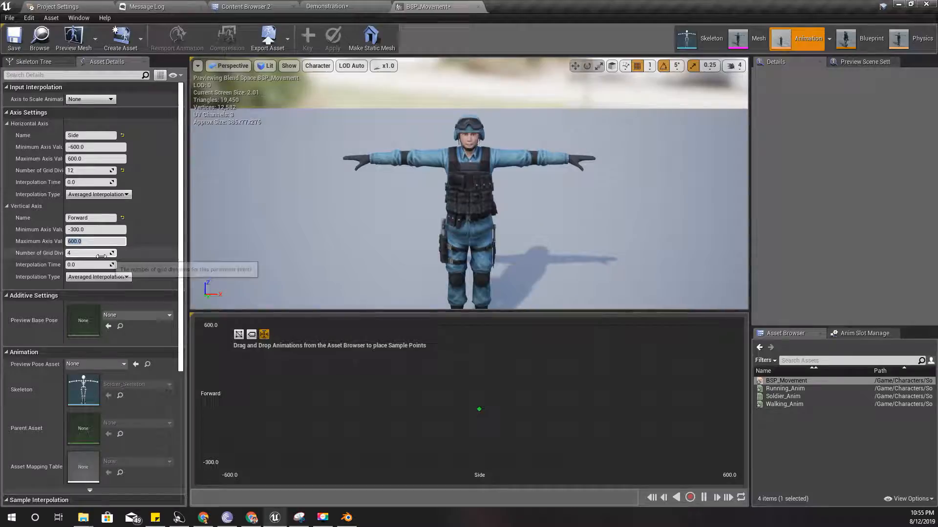
text(9)
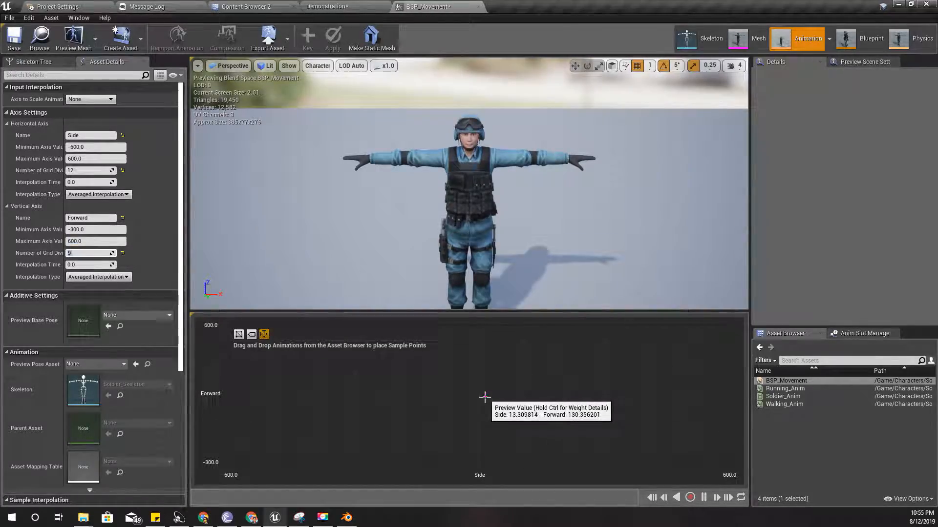
mouse_move(479, 389)
text(8)
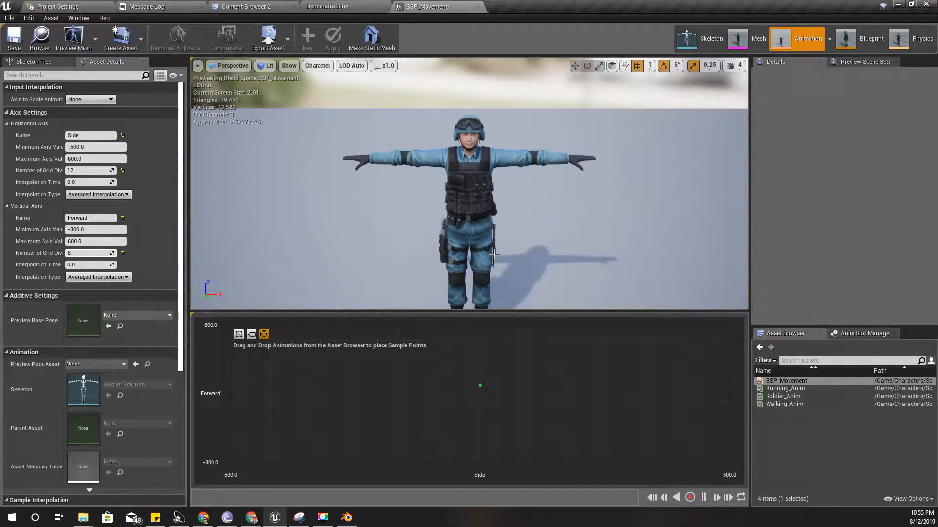
mouse_move(477, 399)
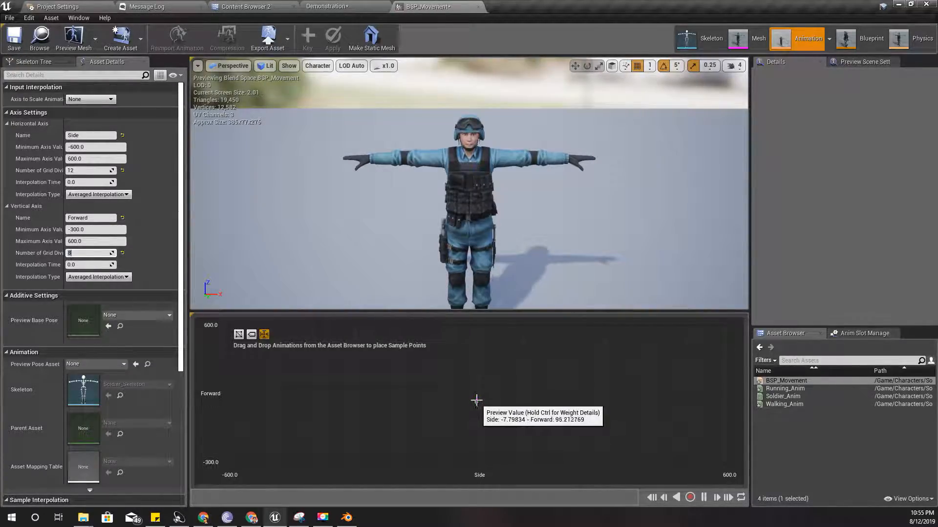
mouse_move(479, 381)
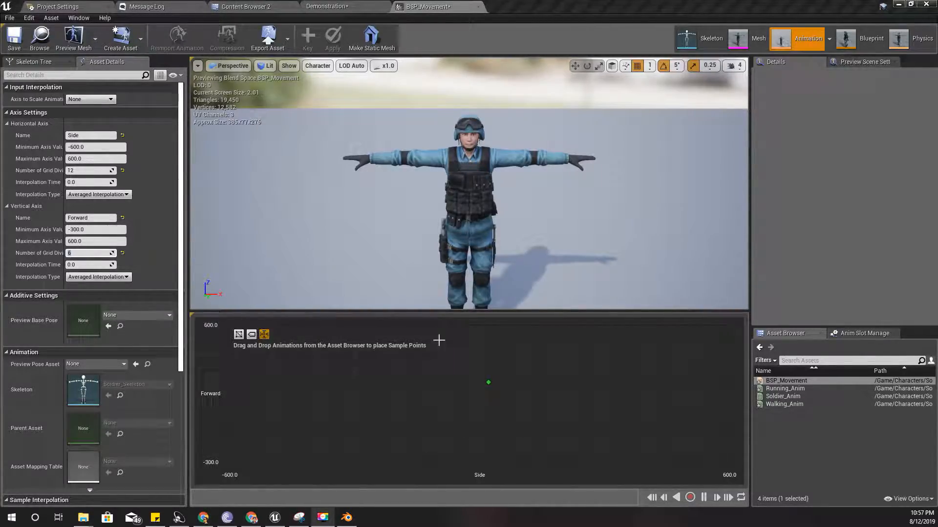
- Add Soldier_Anim as the idle sample and Walking_Anim as a forward sample
click(239, 6)
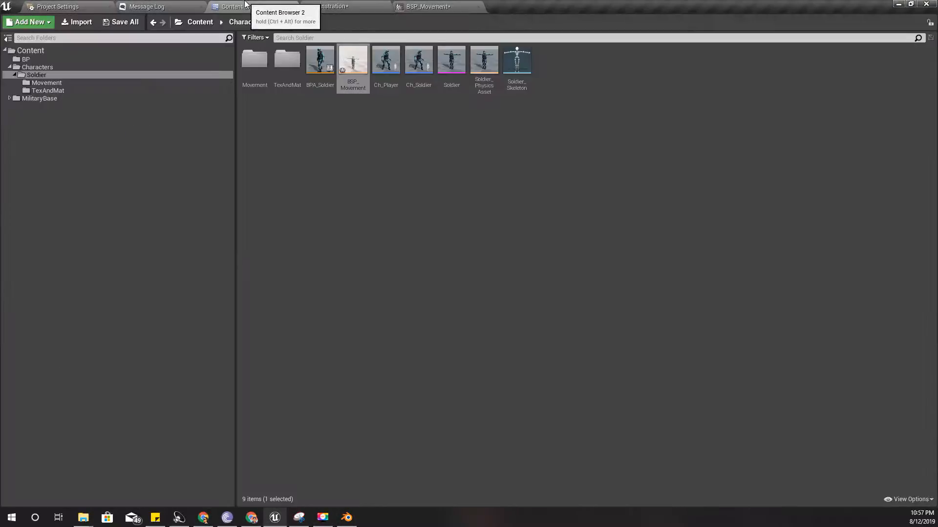
double_click(47, 83)
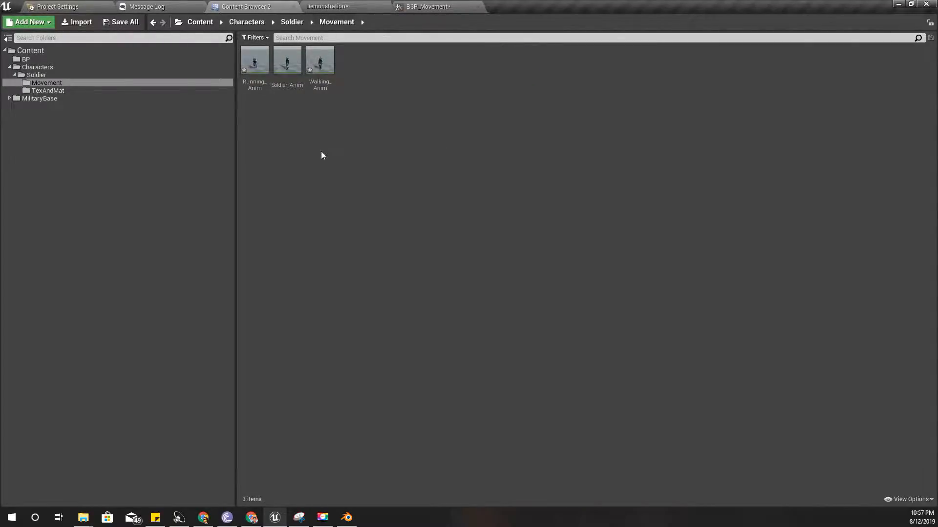
click(286, 59)
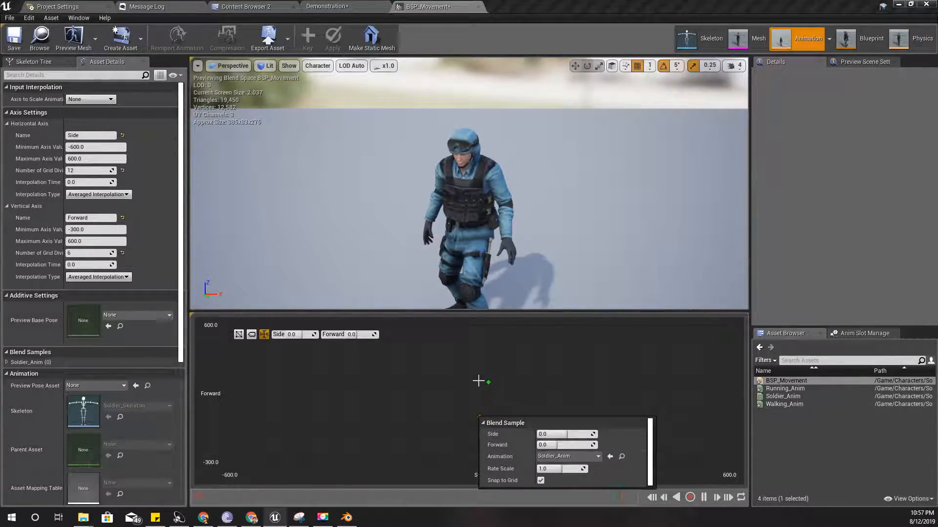
click(247, 6)
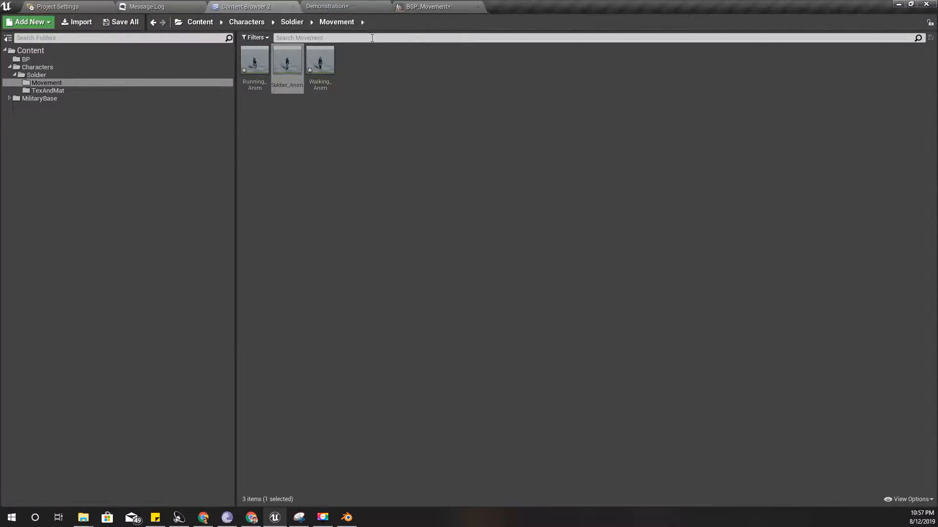
click(320, 60)
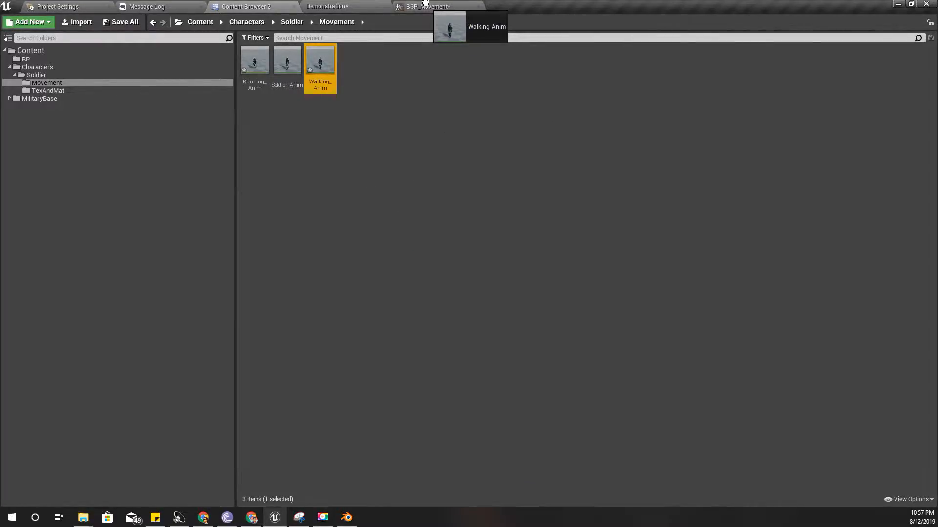
click(434, 7)
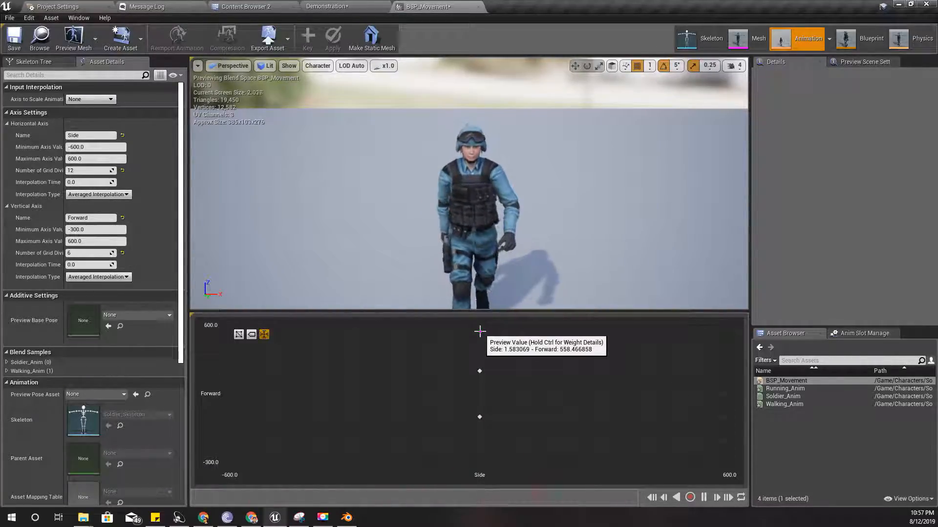
- Place Running_Anim at the top Forward value and save BSP_Movement
click(326, 6)
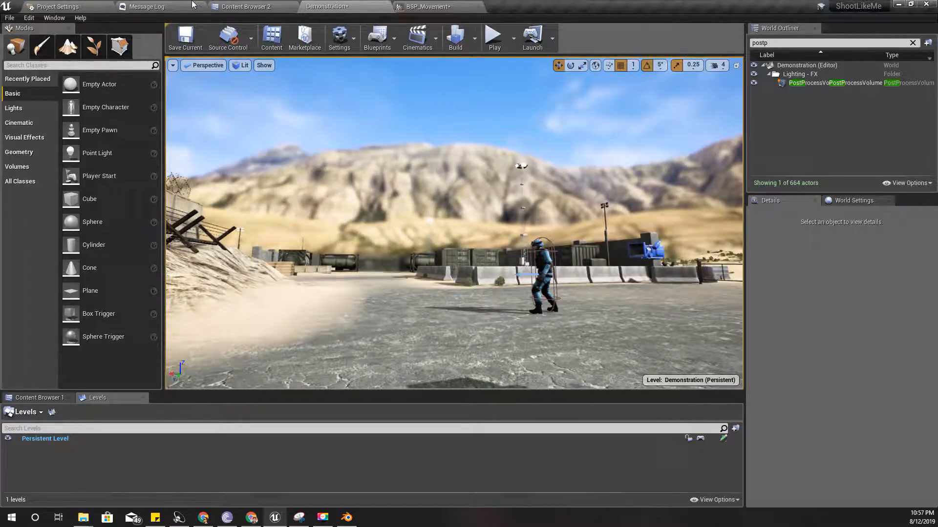
click(247, 7)
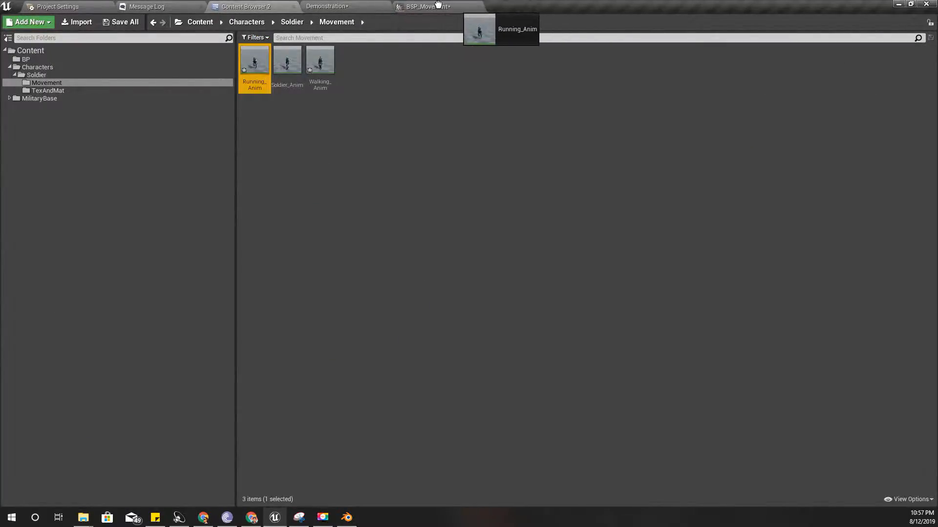
click(424, 7)
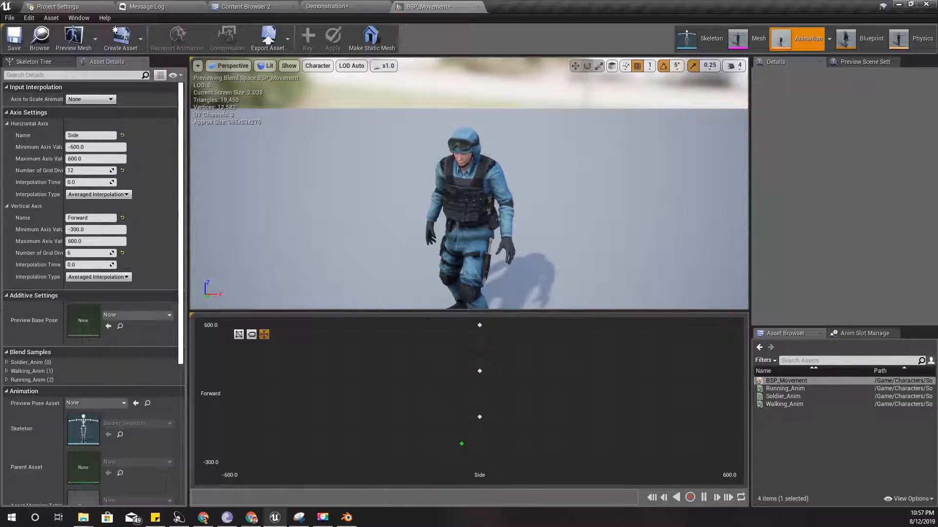
mouse_move(13, 39)
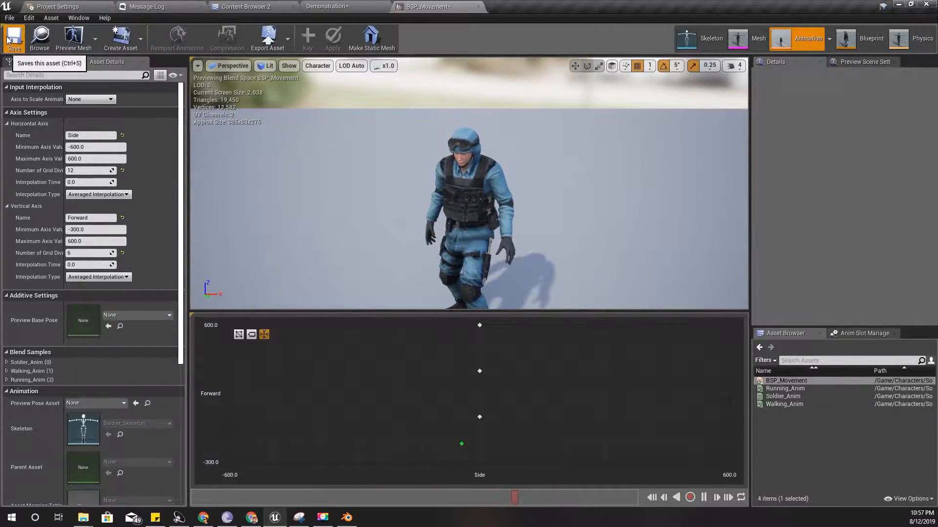
click(246, 6)
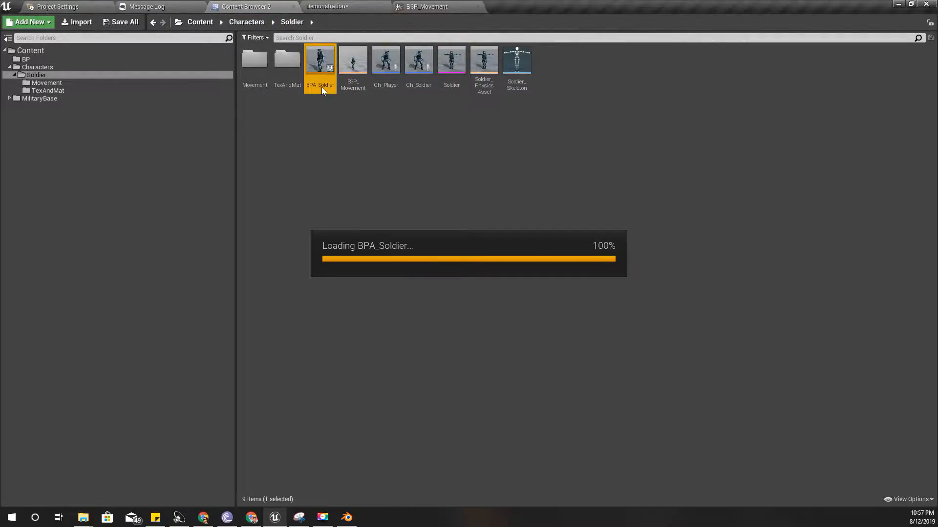
- Open BPA_Soldier from the Content Browser and enter its Anim Graph
double_click(320, 58)
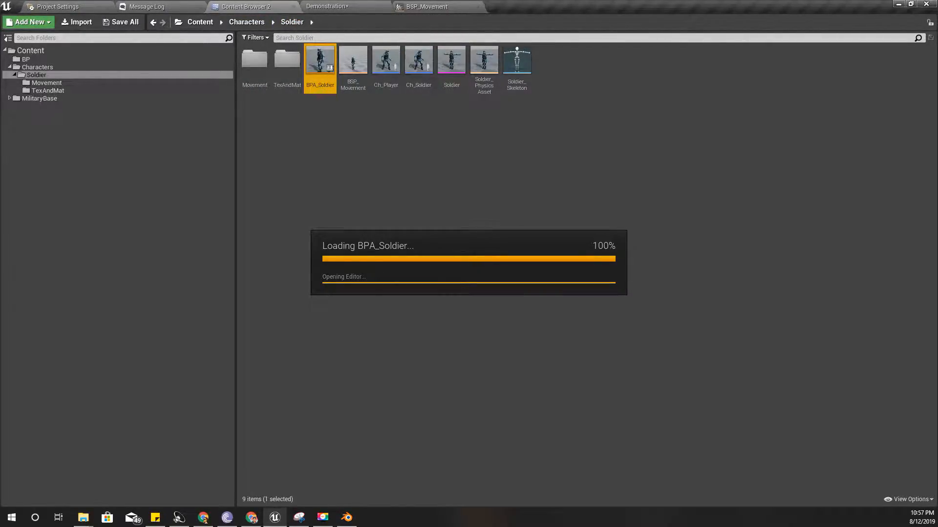
double_click(320, 59)
text(s)
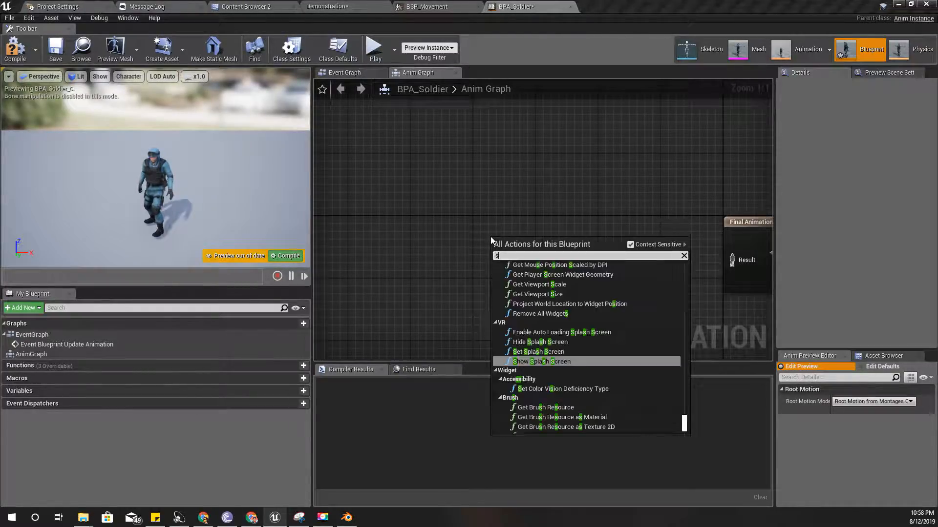
- Create a 'Locomotion' state machine, wire it to Final Animation Pose, open it, and pull a wire from Entry
text(tate)
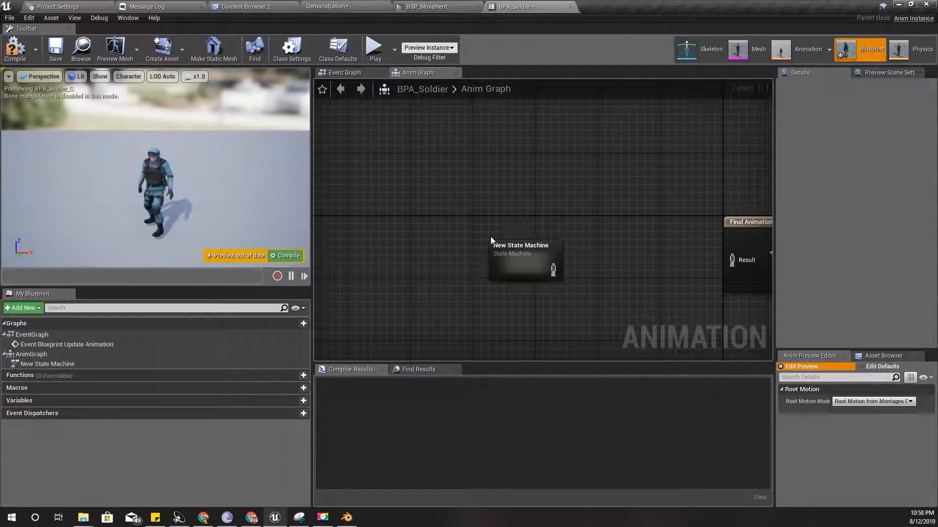
click(520, 245)
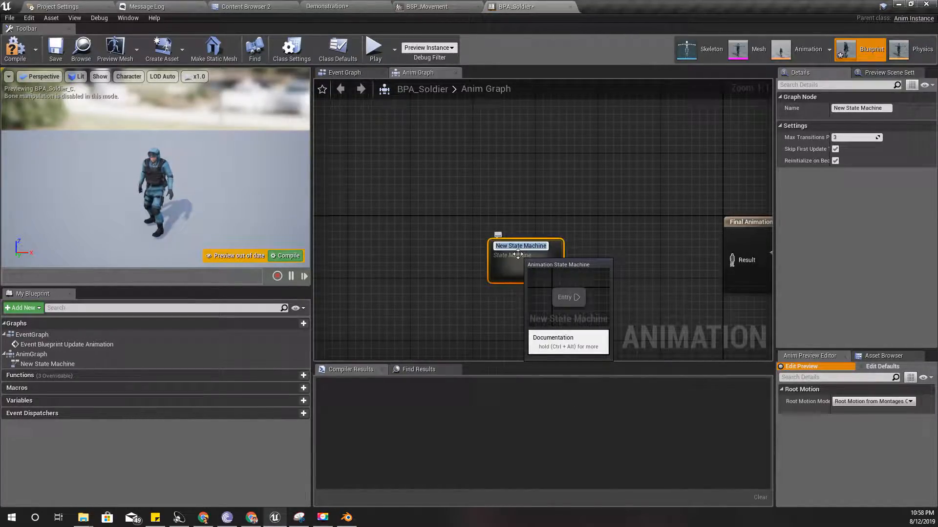
text(Locomotion)
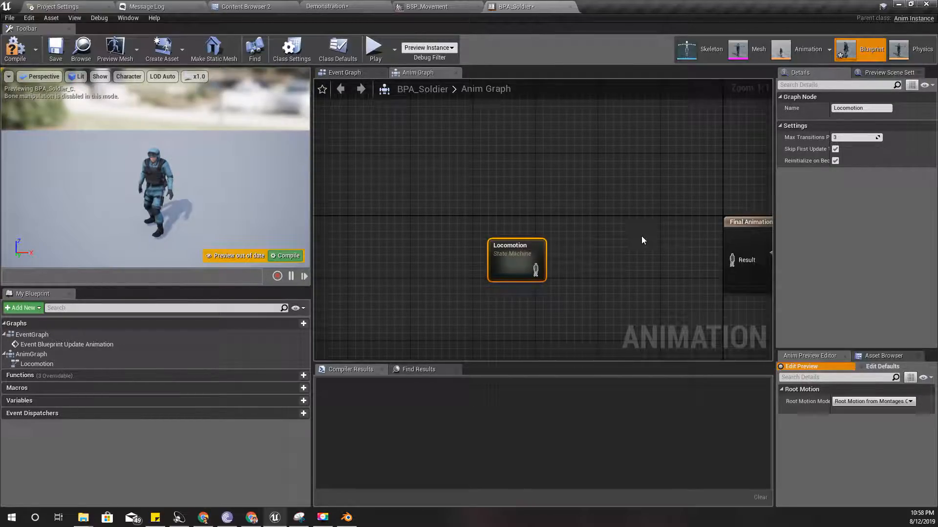
drag(543, 269, 732, 261)
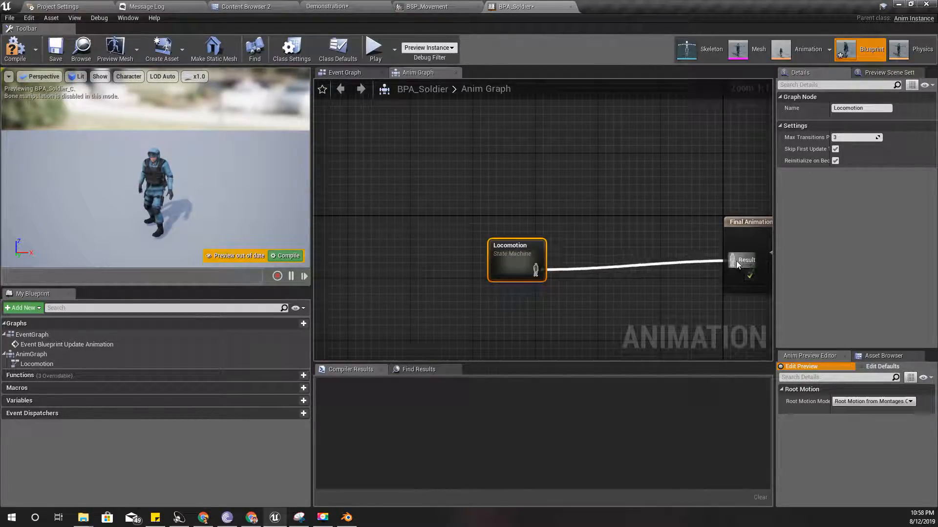
double_click(515, 261)
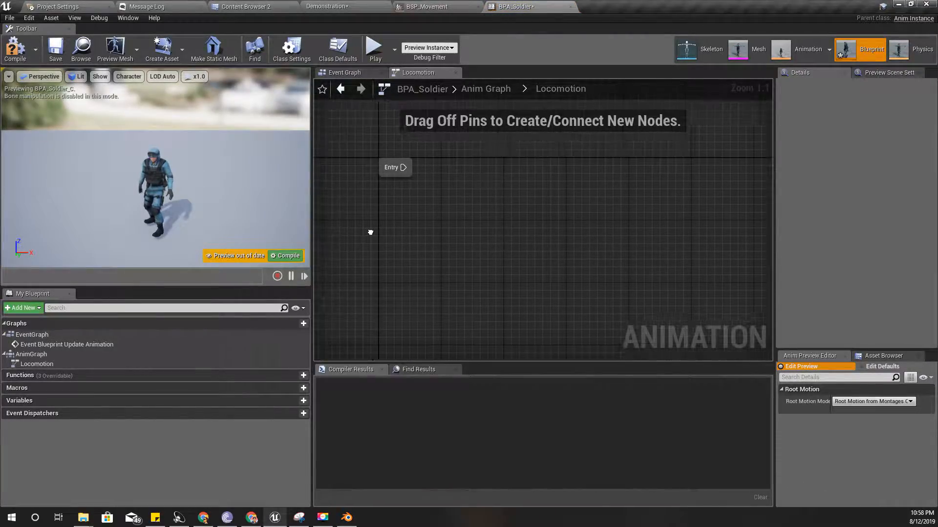
drag(414, 167, 482, 217)
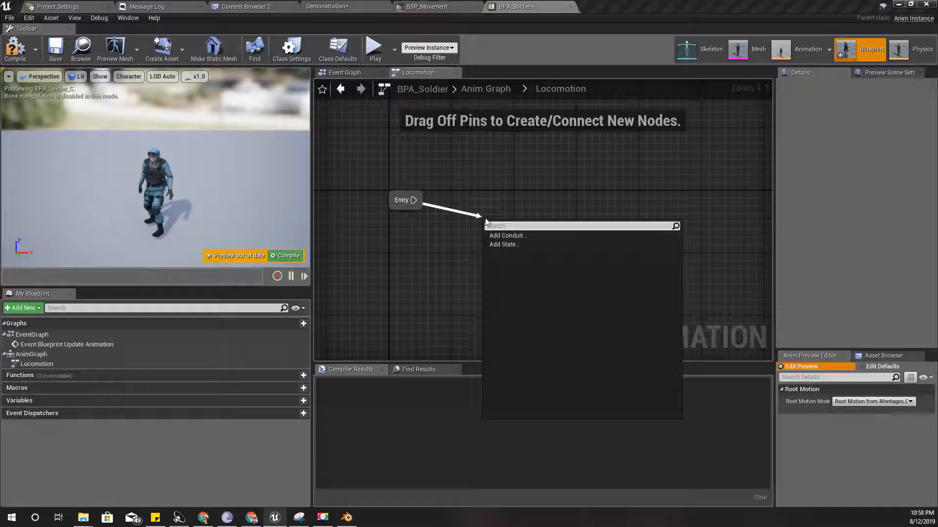
- Add a state named 'Movement' linked from Entry and open its graph
click(504, 245)
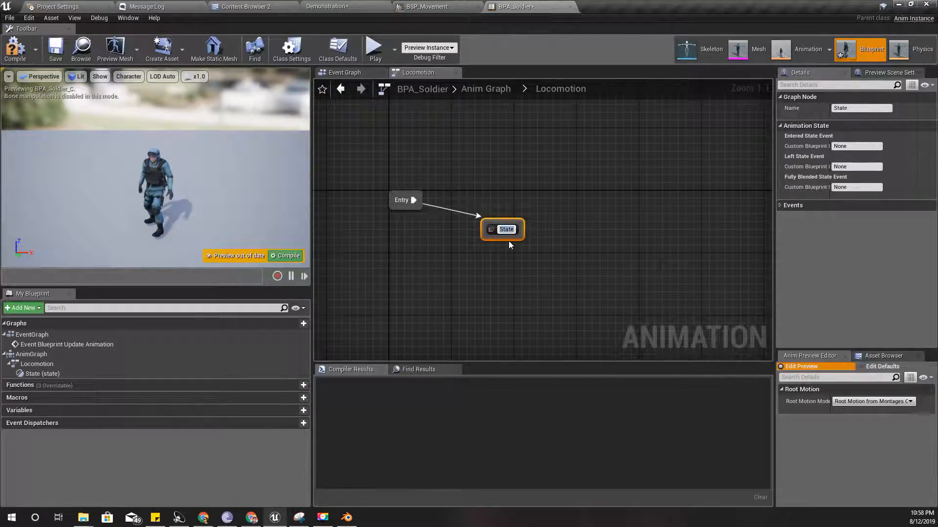
text(Mov)
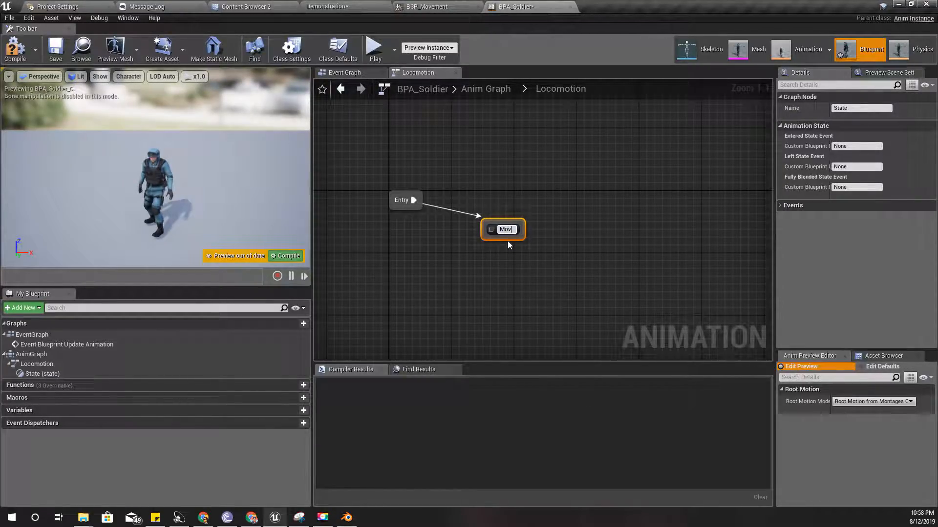
text(Movement)
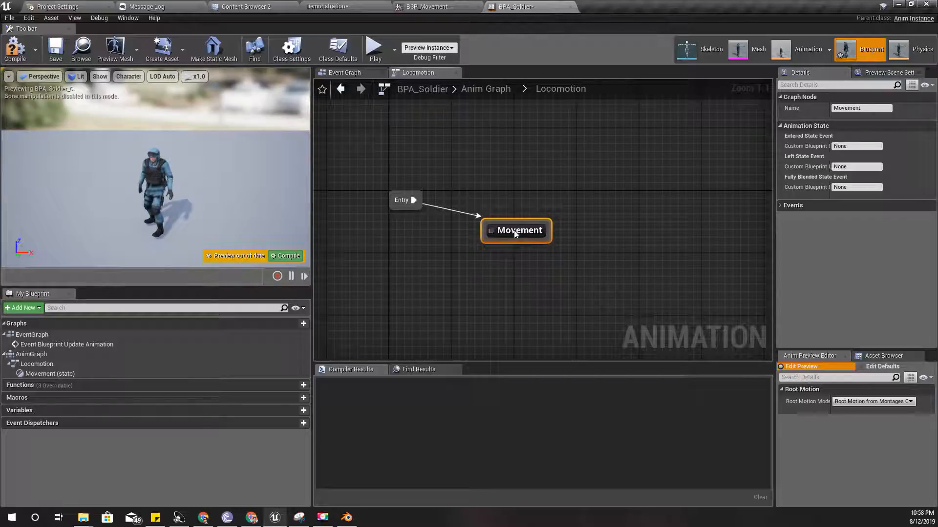
double_click(516, 230)
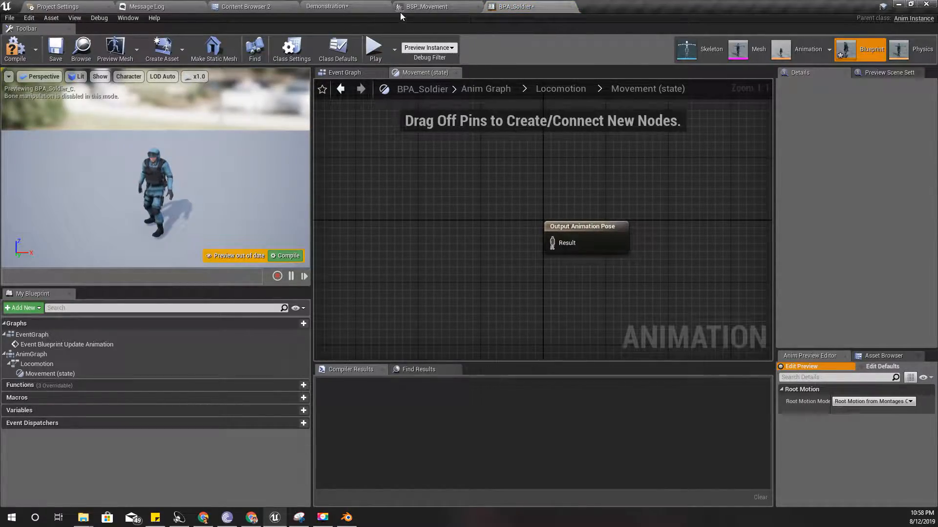
- Drop the BSP_Movement blend space from the Content Browser into the Movement state graph
click(327, 7)
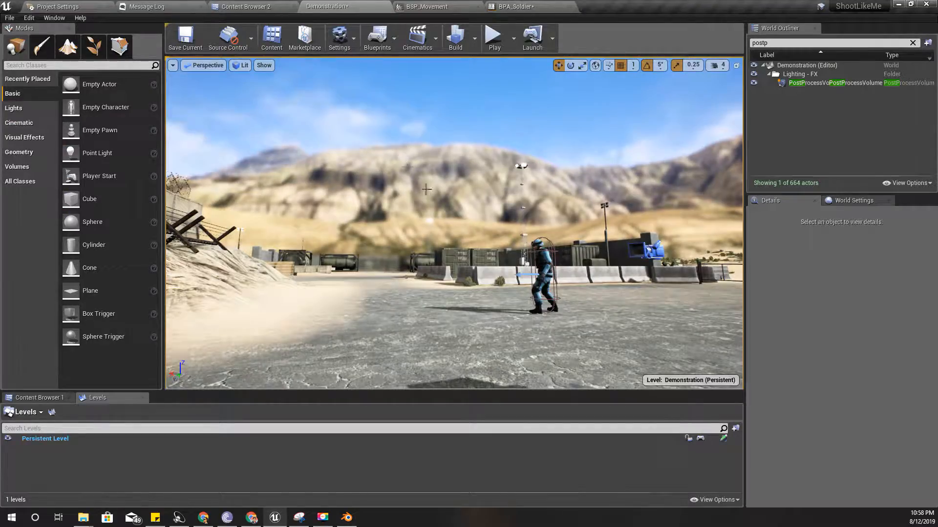
click(513, 6)
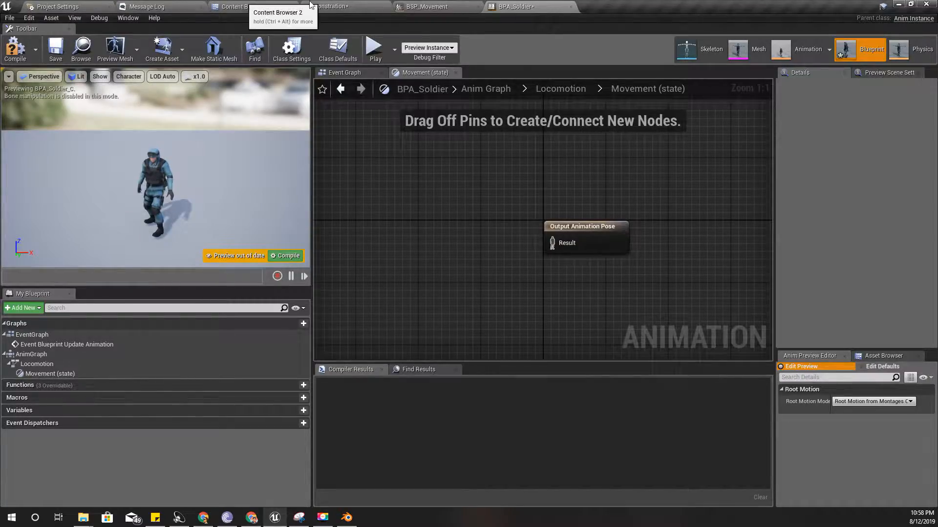
click(239, 7)
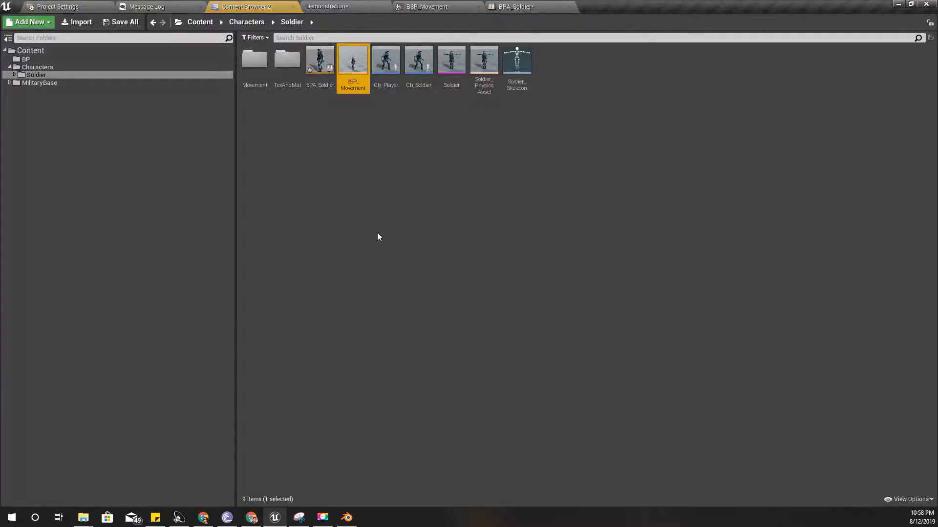
mouse_move(426, 6)
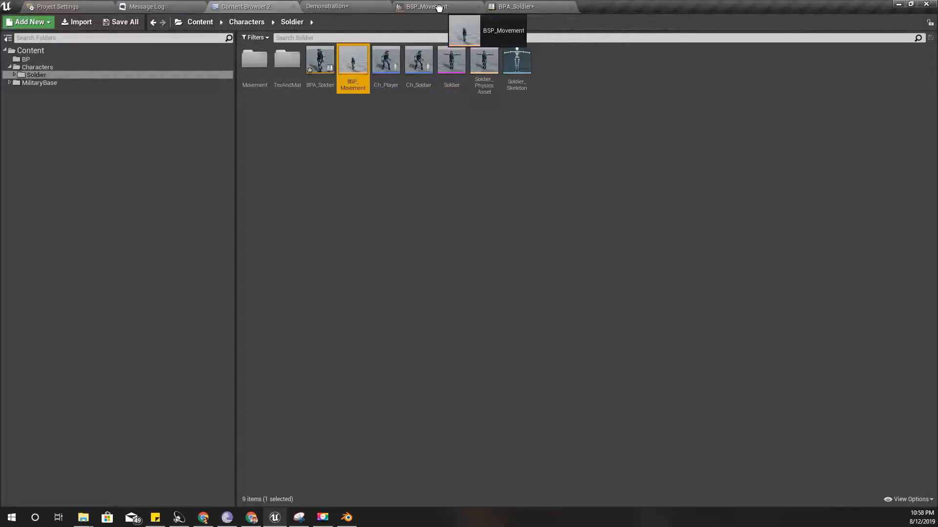
click(514, 6)
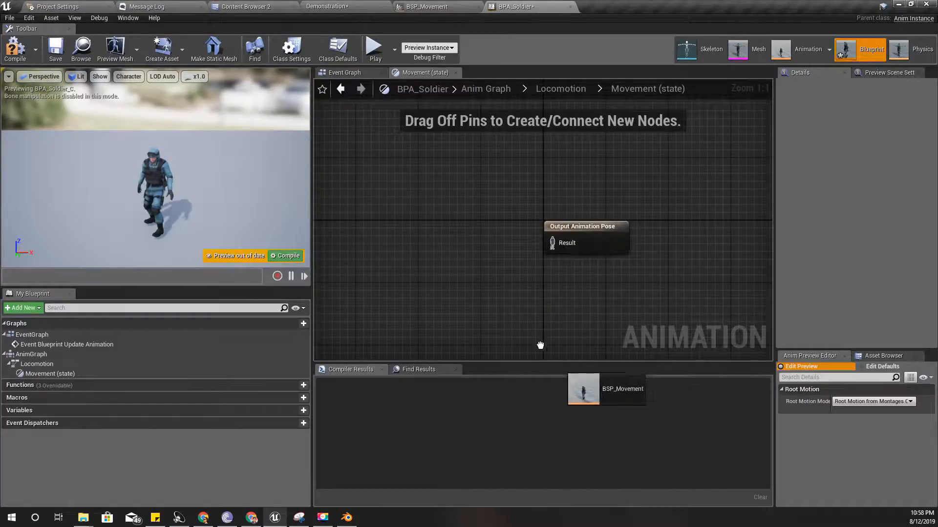
drag(605, 389, 457, 251)
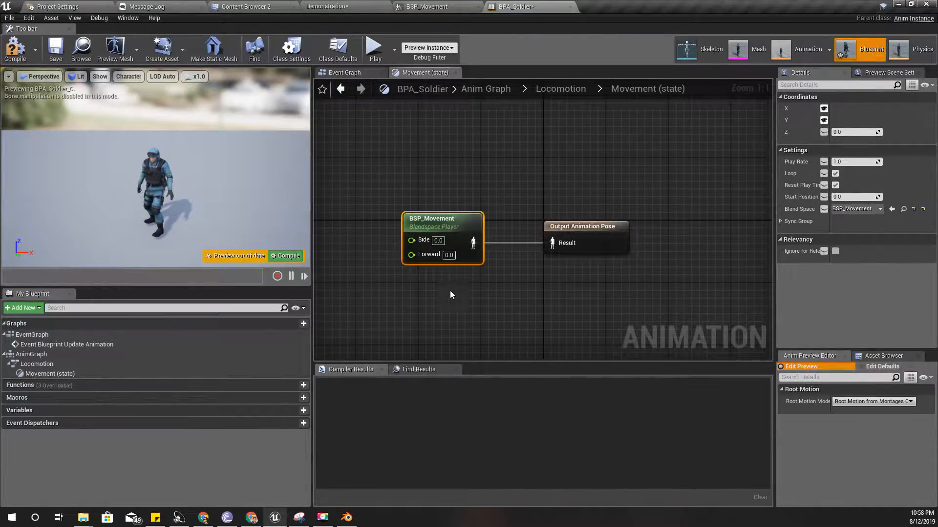
- Promote the blend space's Side and Forward pins to 'speed side' and 'speed forward' variables, then compile
right_click(532, 255)
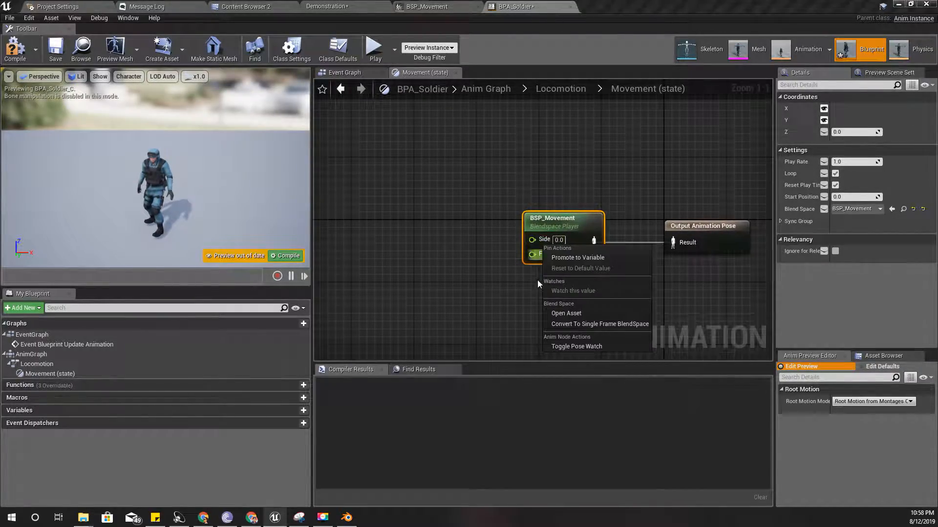
click(577, 257)
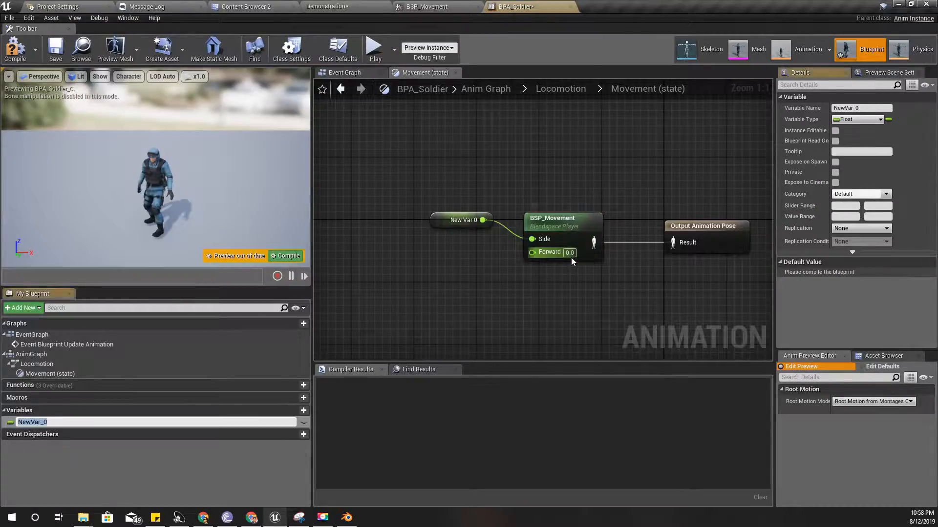
text(side s)
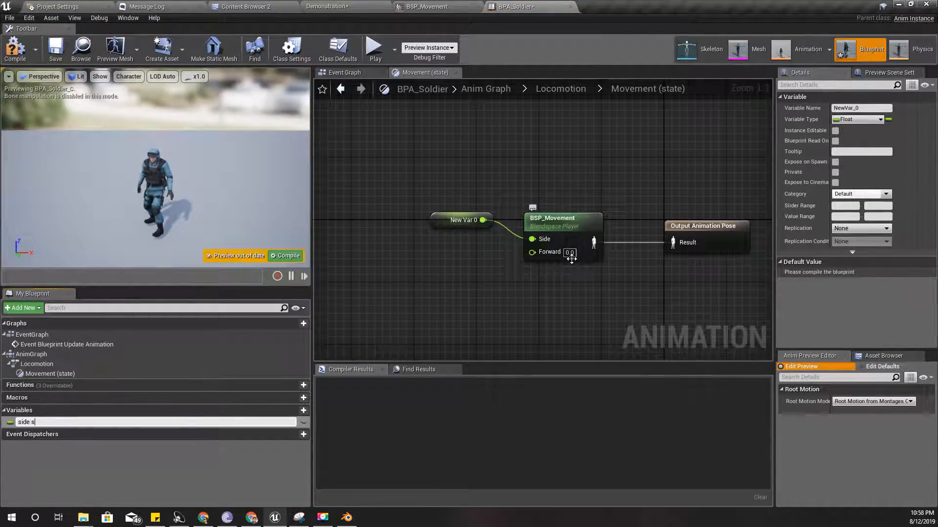
text(sp)
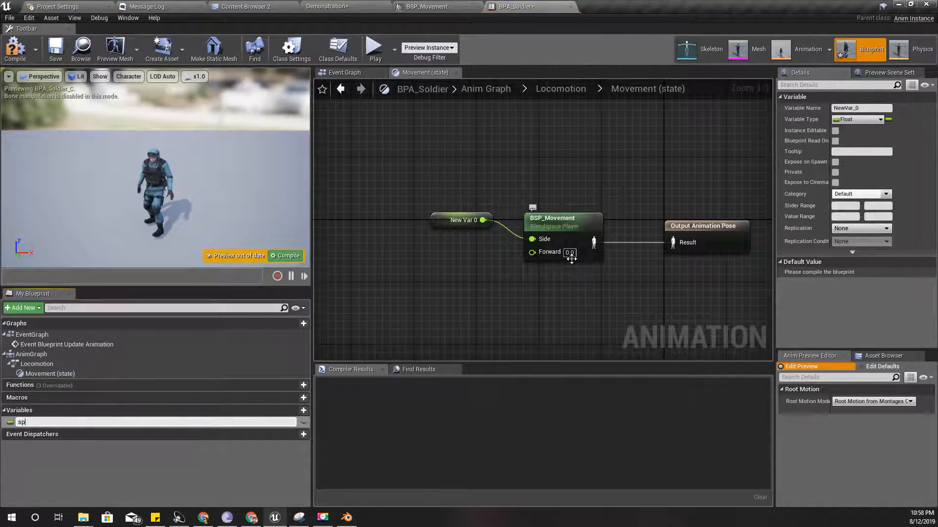
text(speed size)
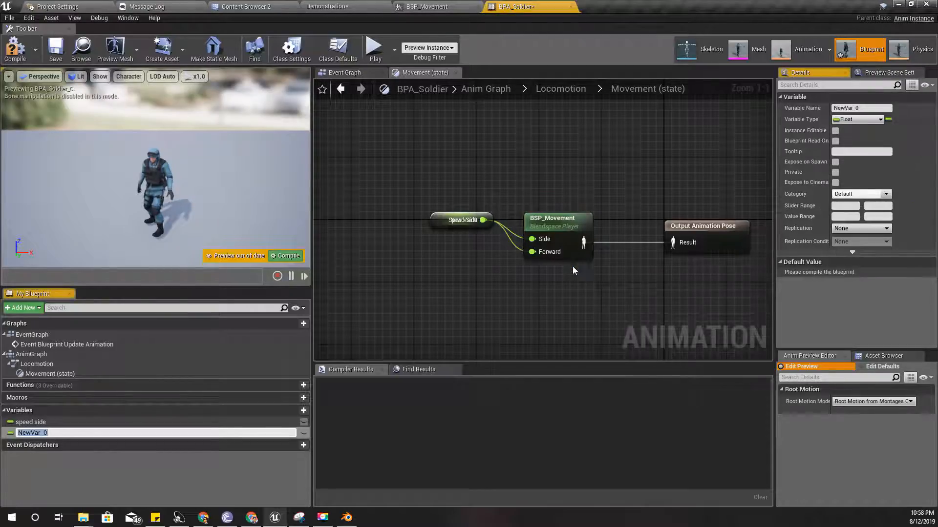
text(speed for)
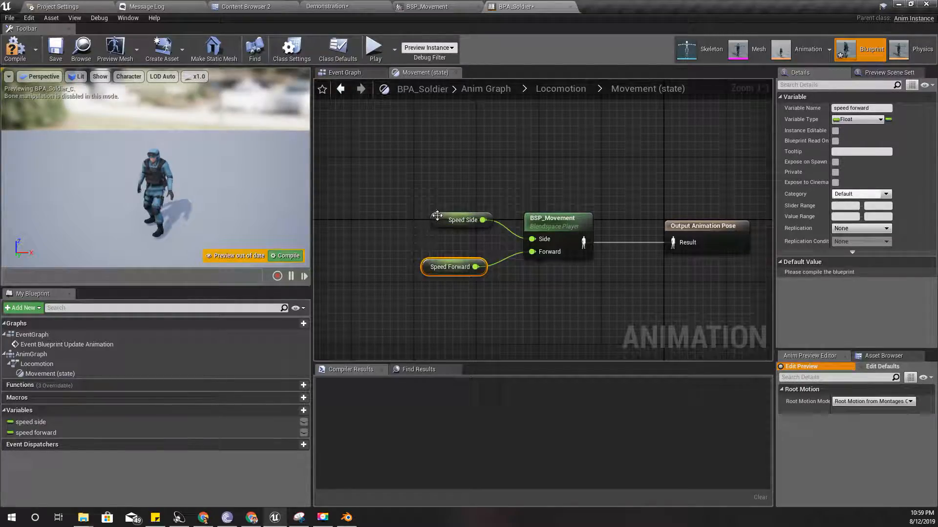
drag(461, 219, 446, 234)
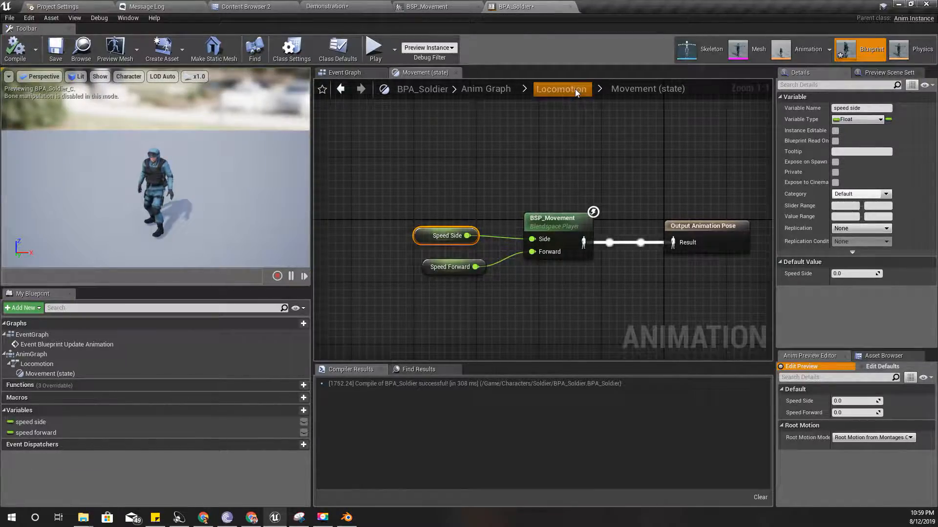
click(561, 89)
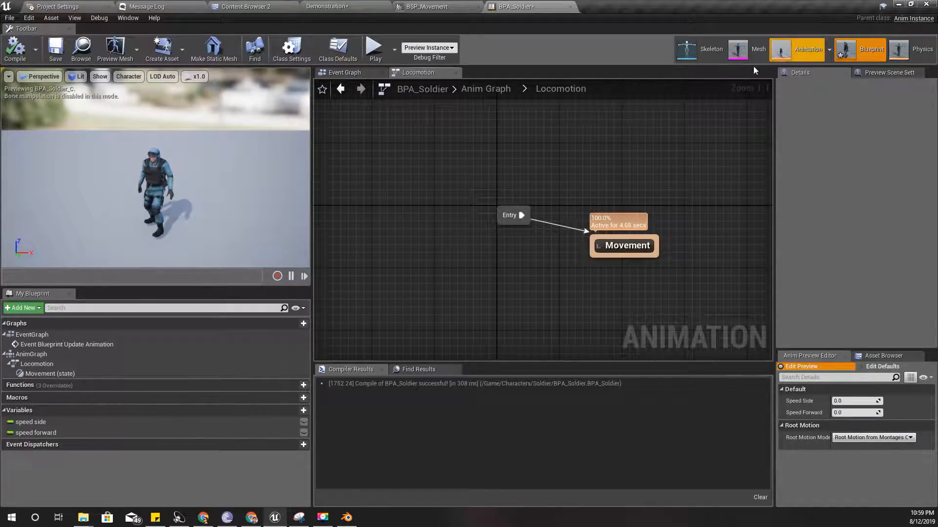
- In the Event Graph, add Initialize Animation and promote Try Get Pawn Owner to 'bp_character'
click(344, 73)
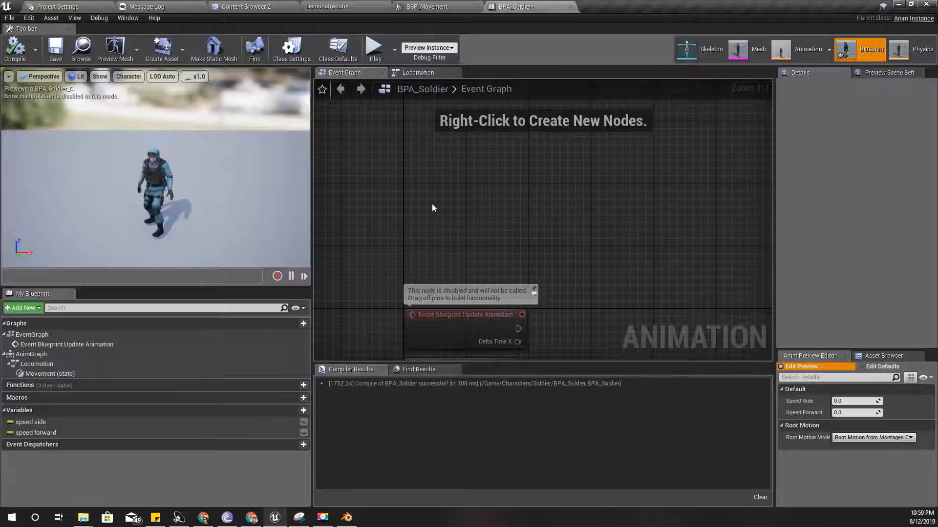
text(initi)
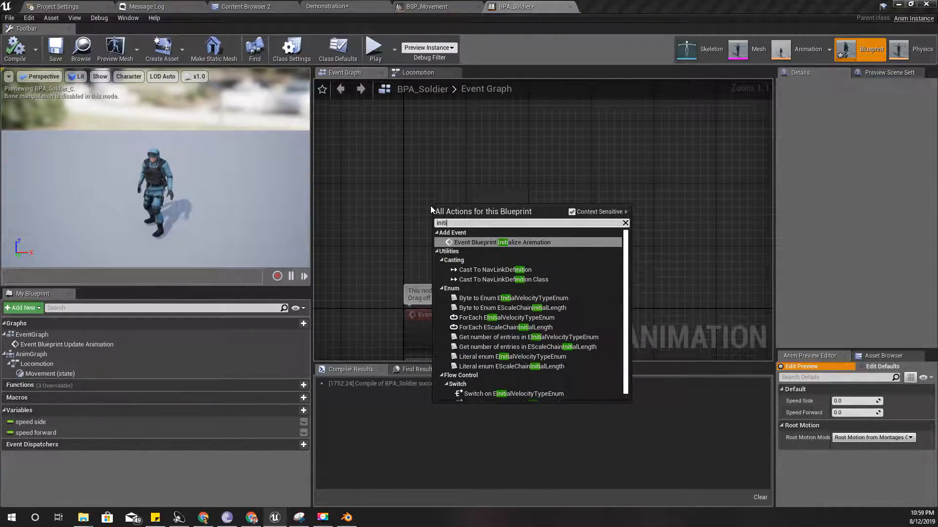
click(501, 242)
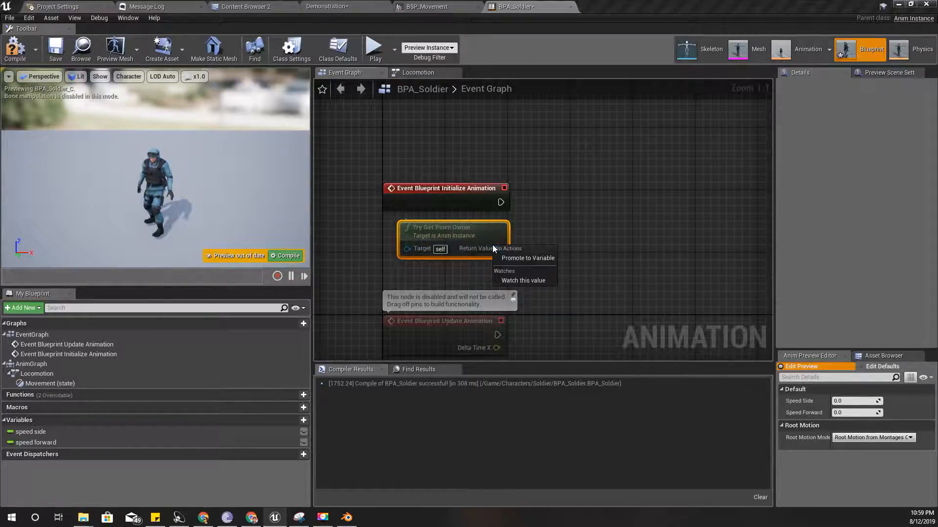
click(527, 258)
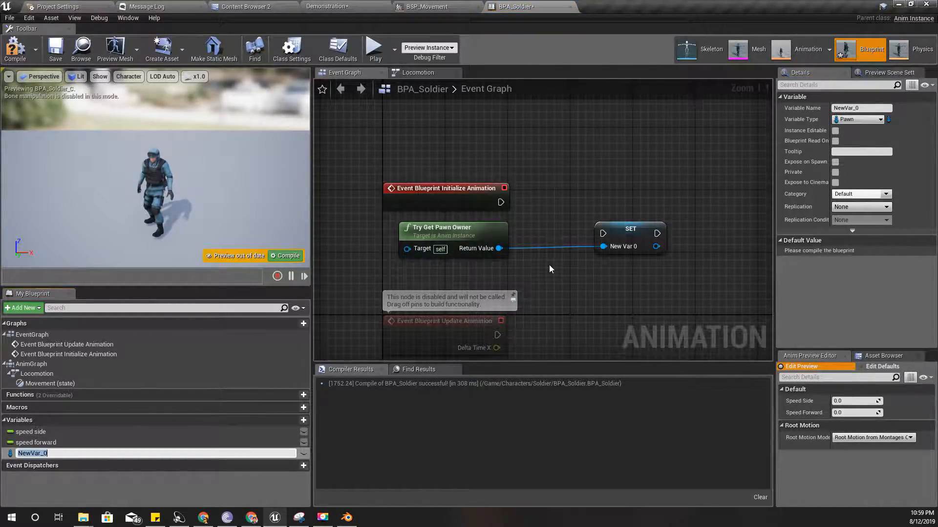
text(bp_charac)
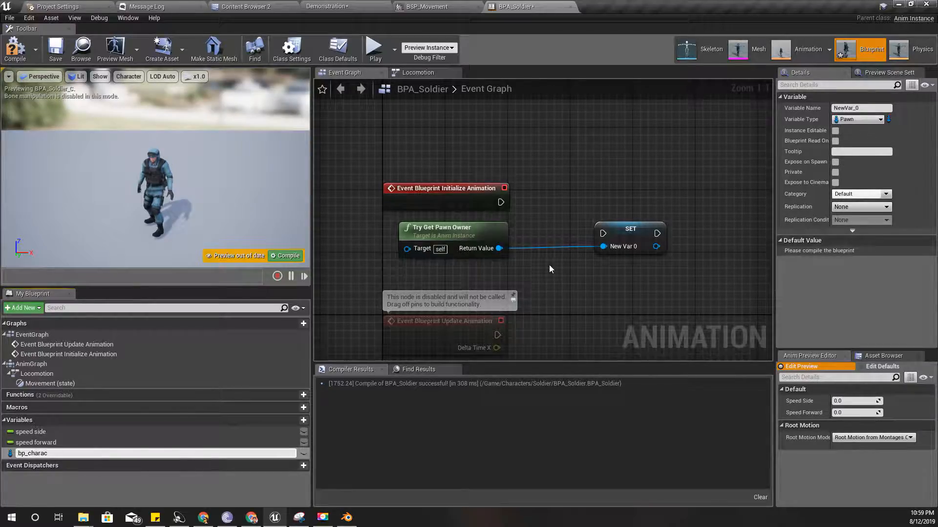
text(bp_character)
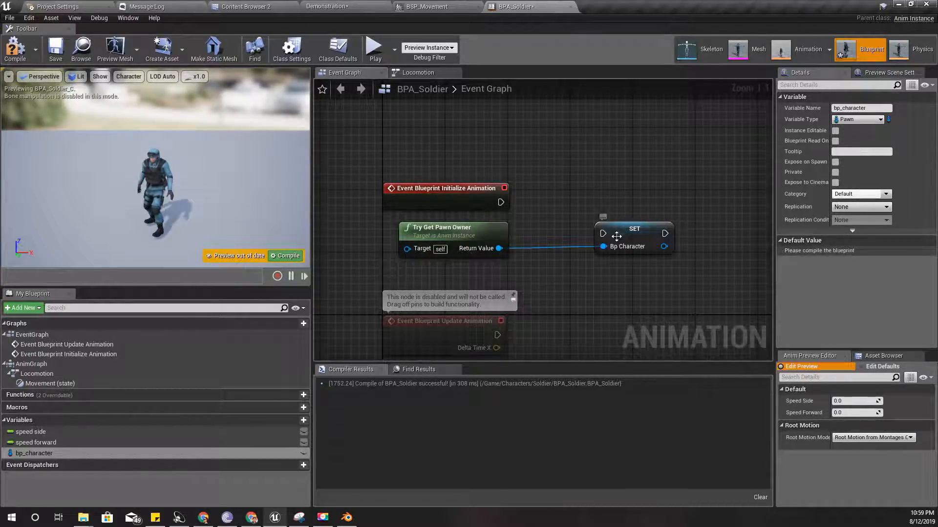
drag(634, 237, 626, 230)
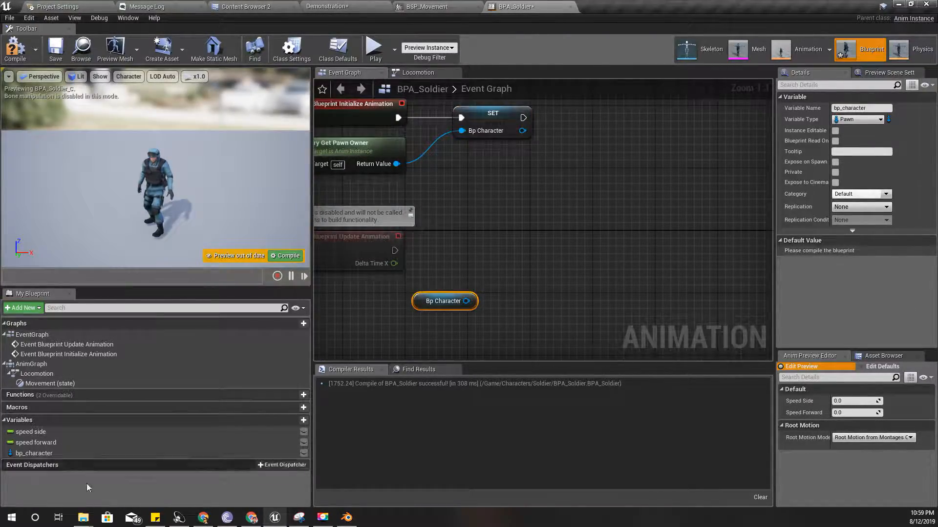
- Add an Is Valid check on bp_character and a Get Velocity node targeting it
click(444, 300)
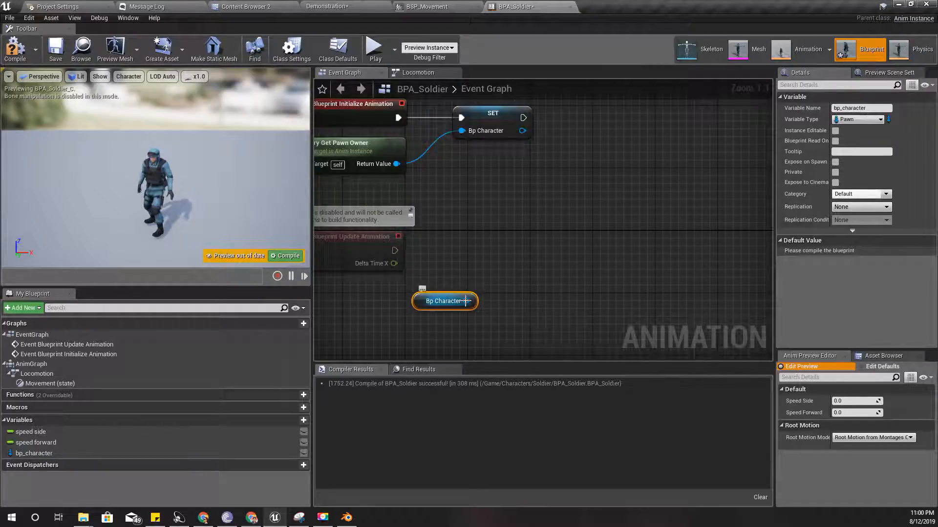
drag(466, 301, 502, 293)
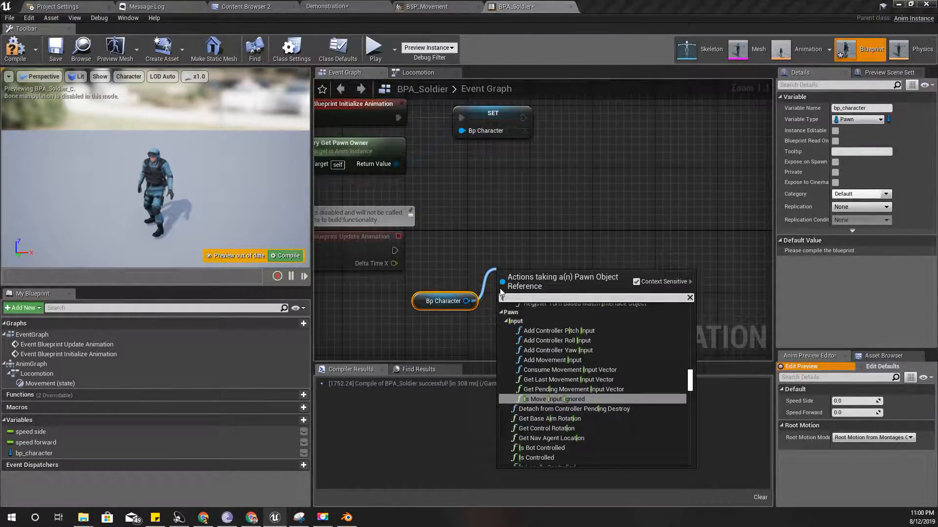
text(Is va)
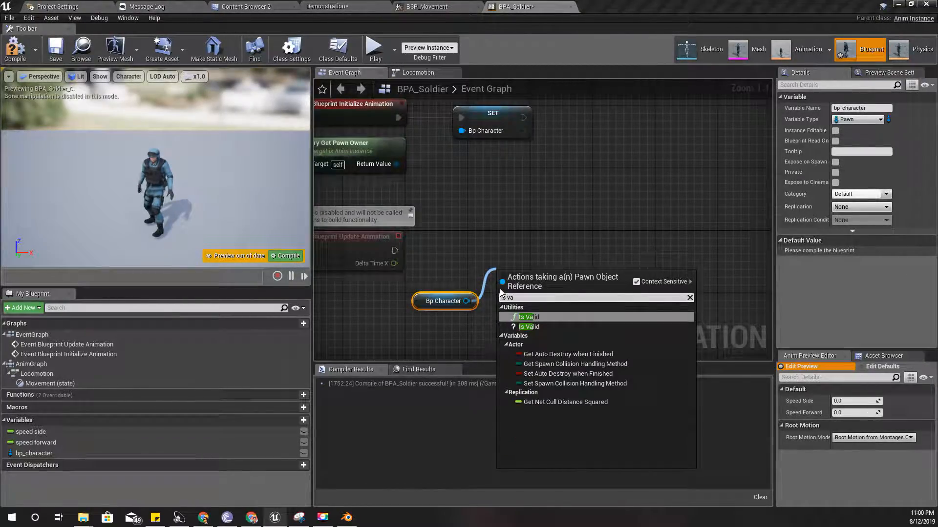
click(527, 317)
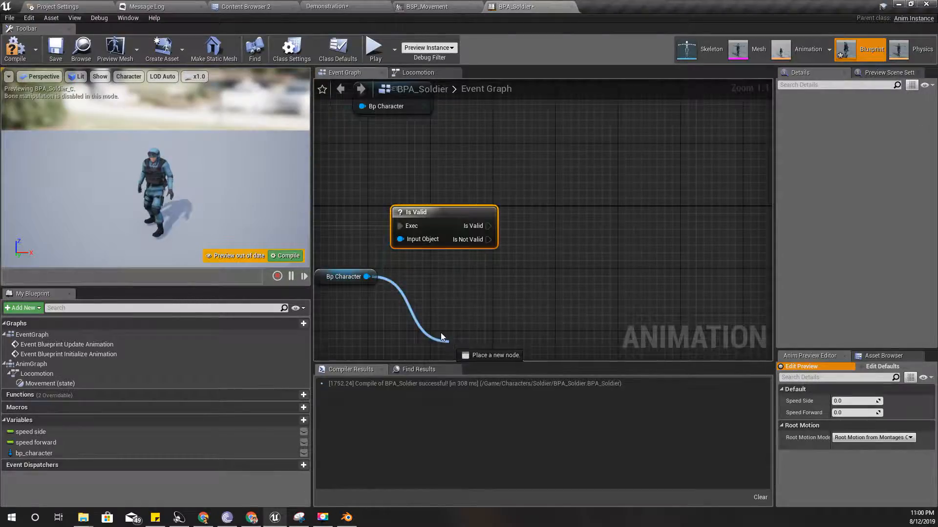
text(get velo)
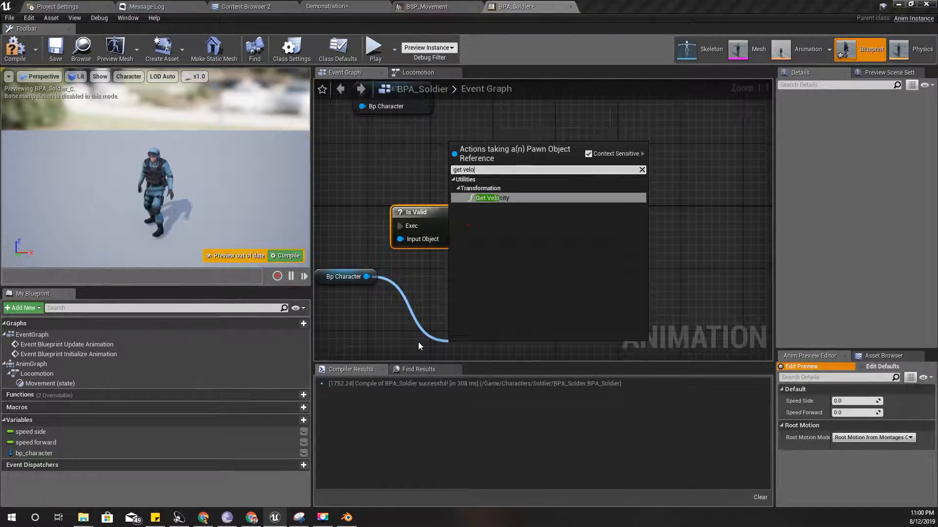
click(488, 197)
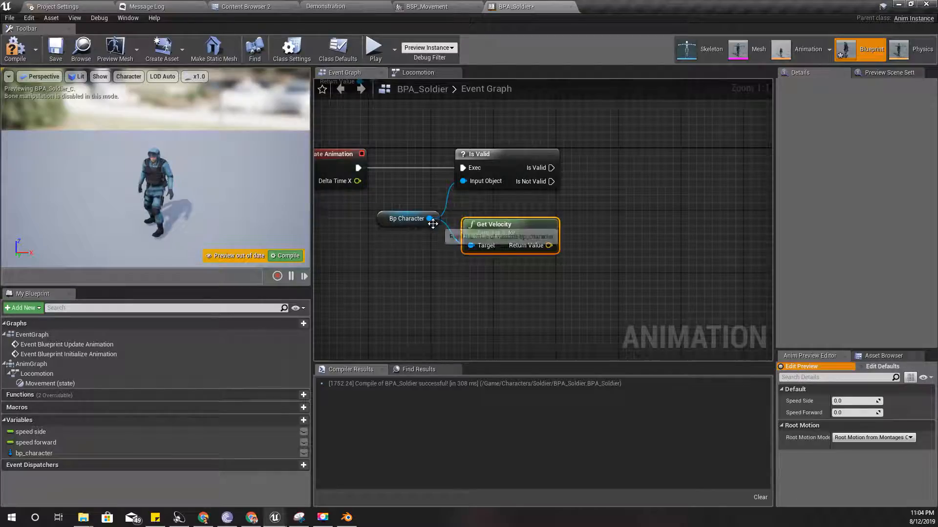
- Dot bp_character's forward vector with its velocity and add a Set speed forward node
drag(430, 218, 435, 275)
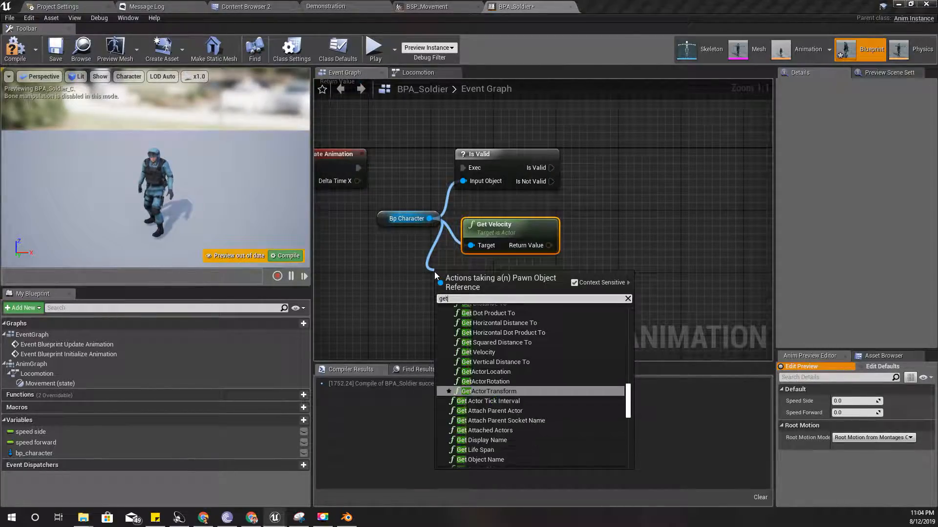
text(for)
text(do)
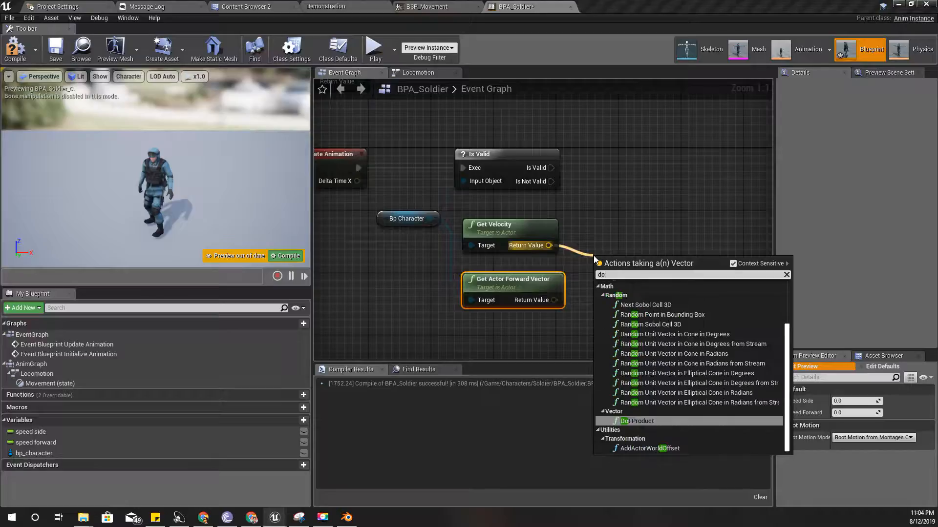
click(638, 421)
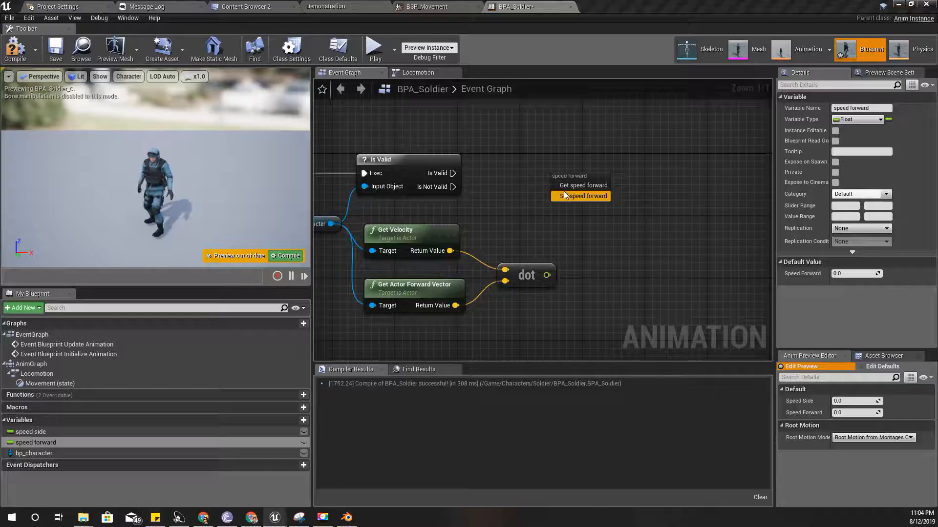
click(583, 197)
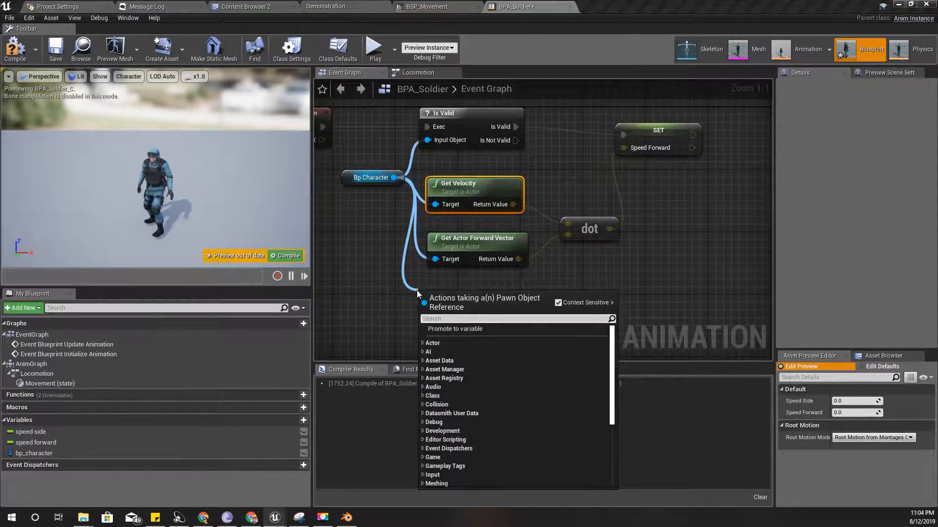
- Set speed side from velocity dotted with the actor right vector, then view the Demonstration level
text(get right v)
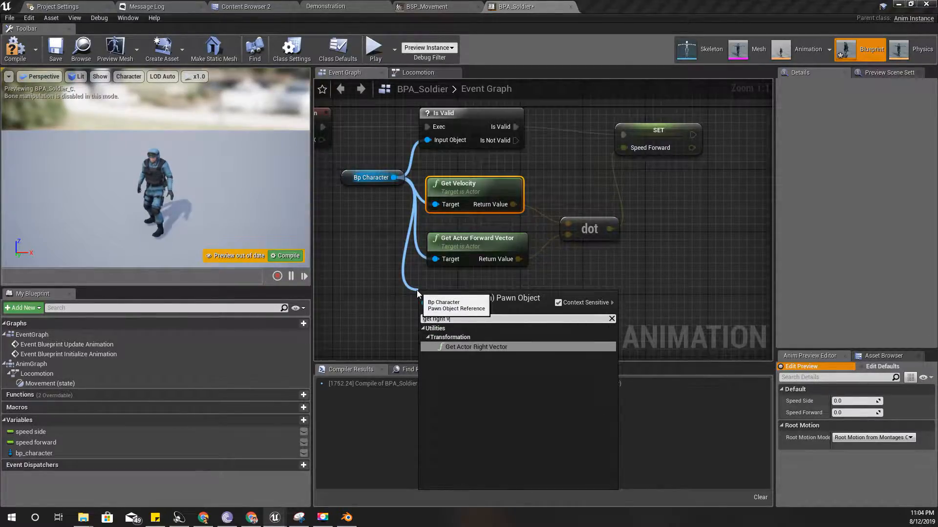
click(475, 347)
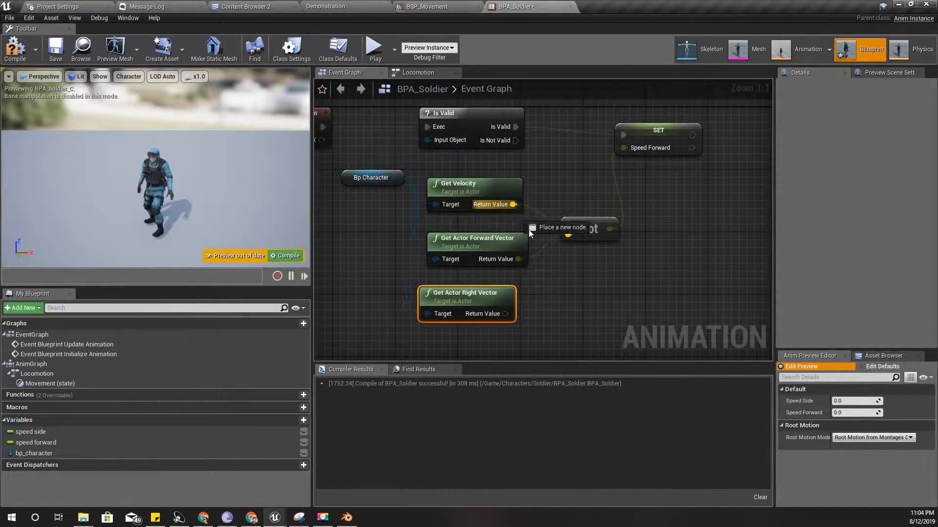
text(dot)
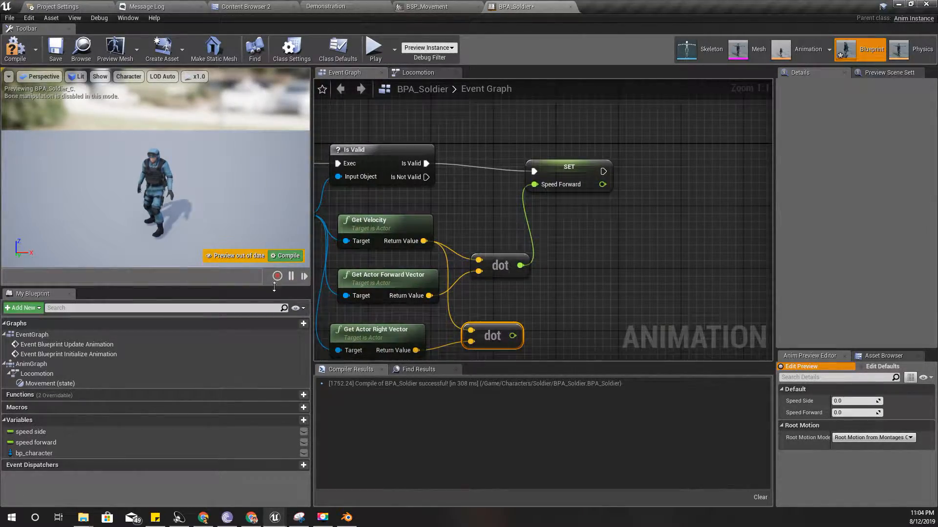
click(30, 431)
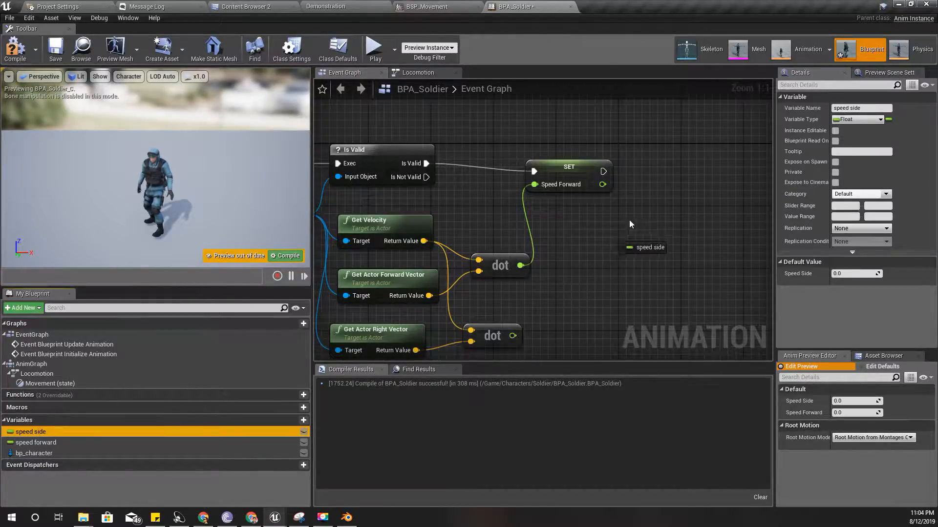
drag(645, 247, 717, 179)
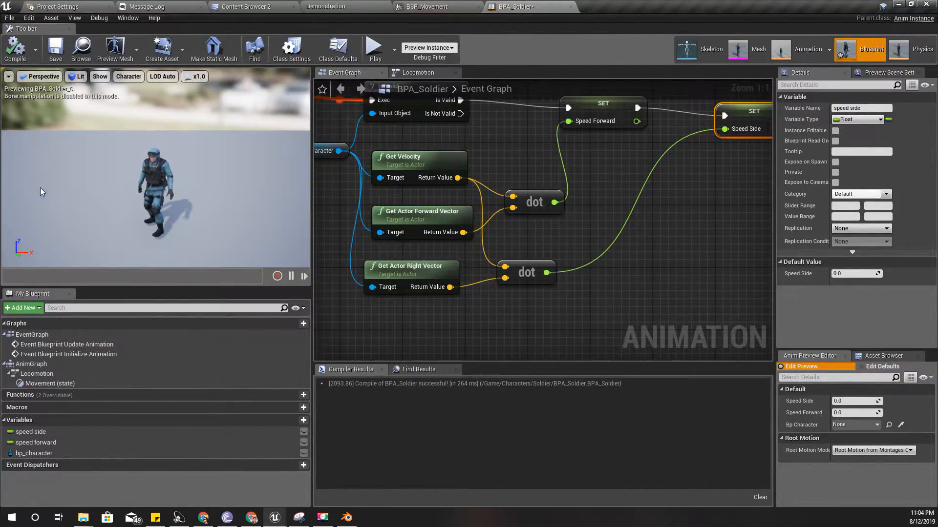
click(324, 7)
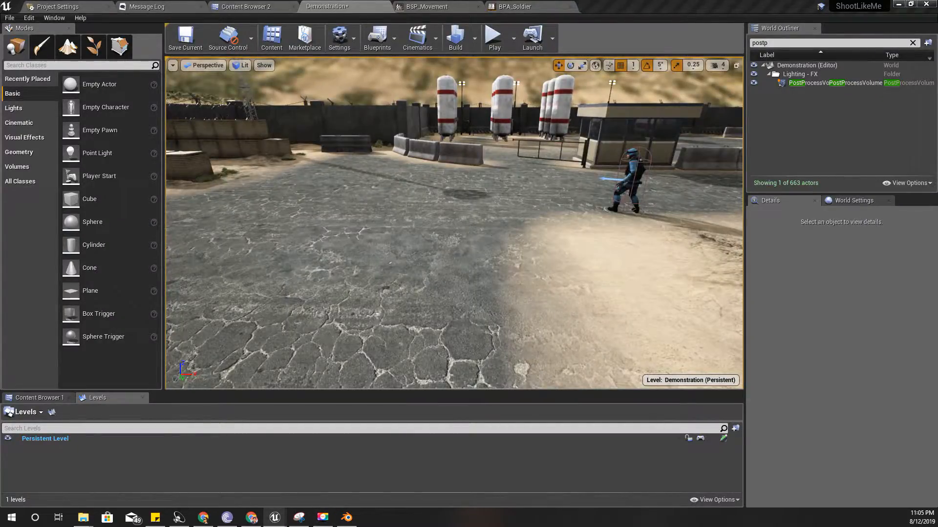
- Play the Demonstration level and hold W to watch the soldier run
key(F11)
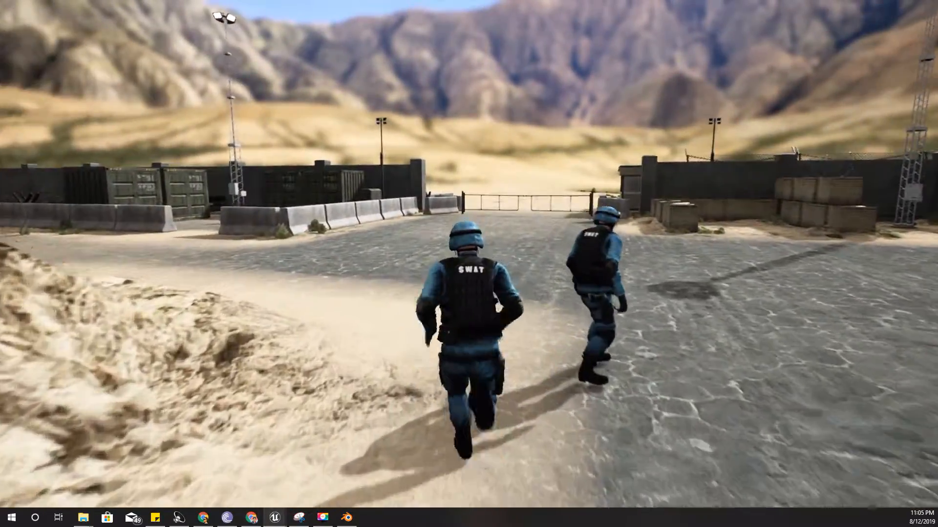
key(w)
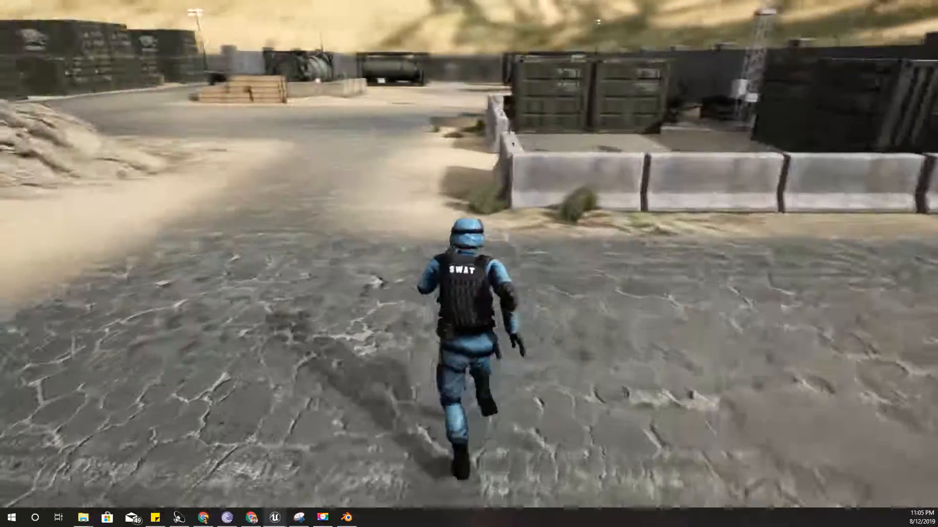